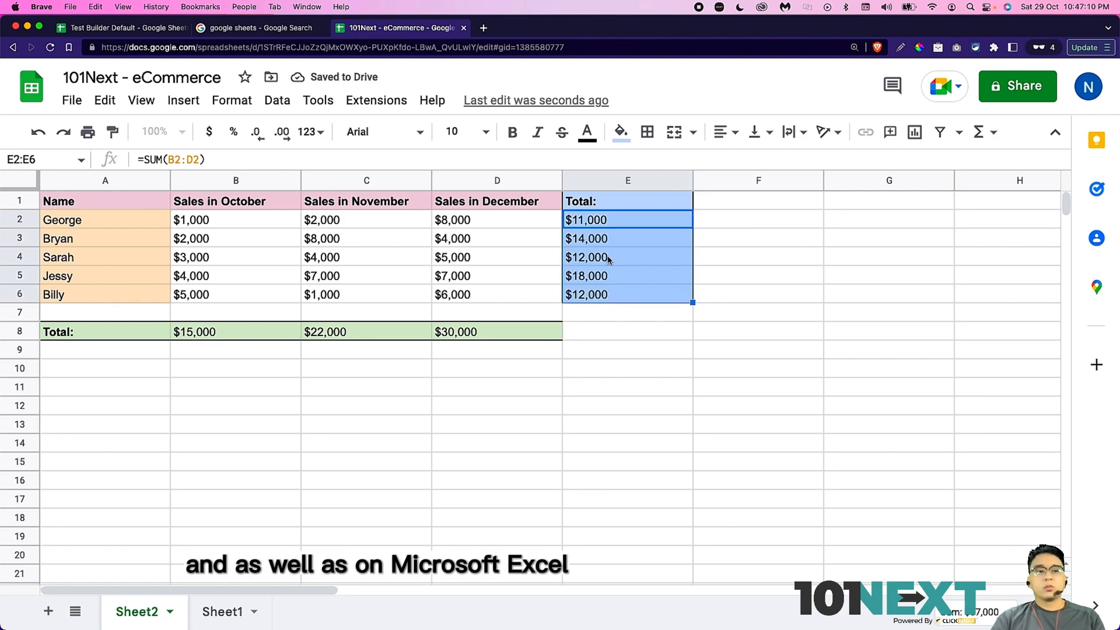
mouse_move(501, 234)
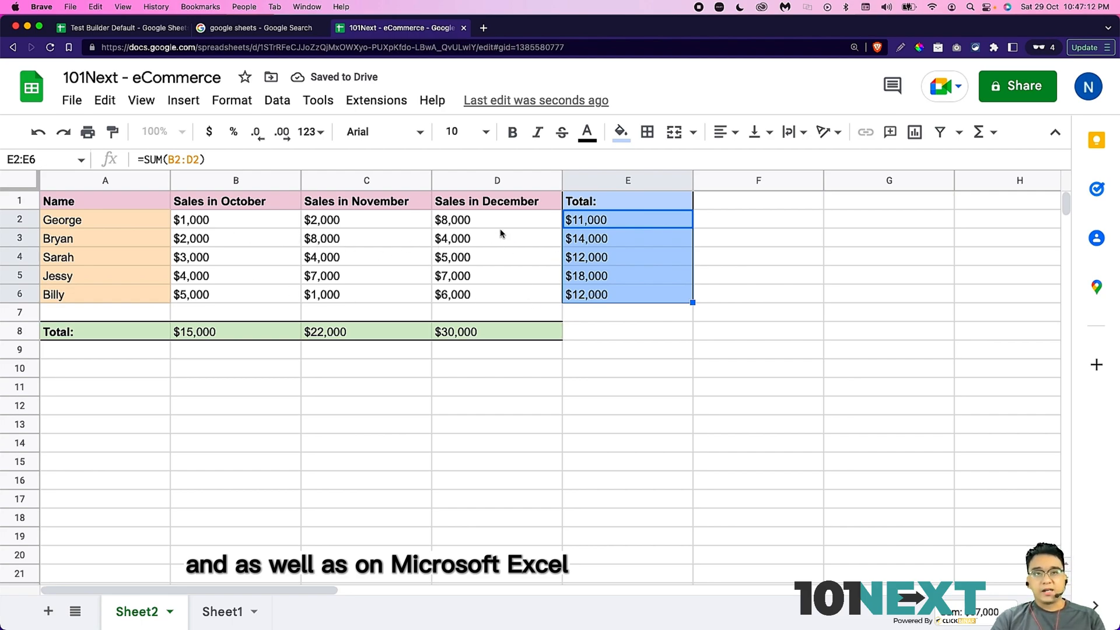
Step: Open the 101Next - eCommerce spreadsheet from the Sheets home file list
click(497, 238)
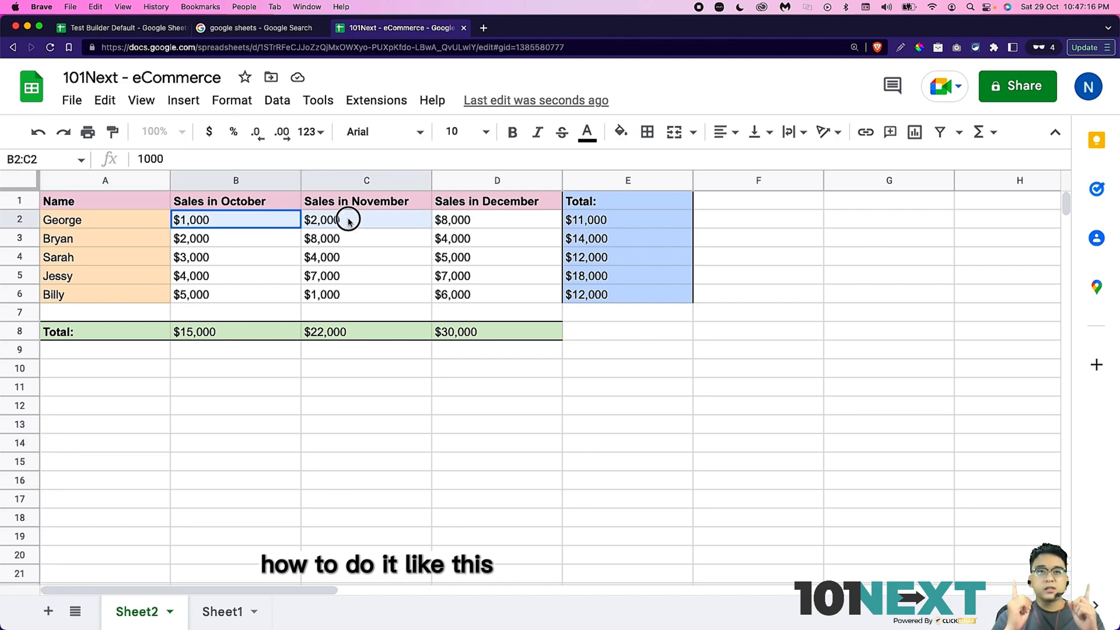
click(257, 28)
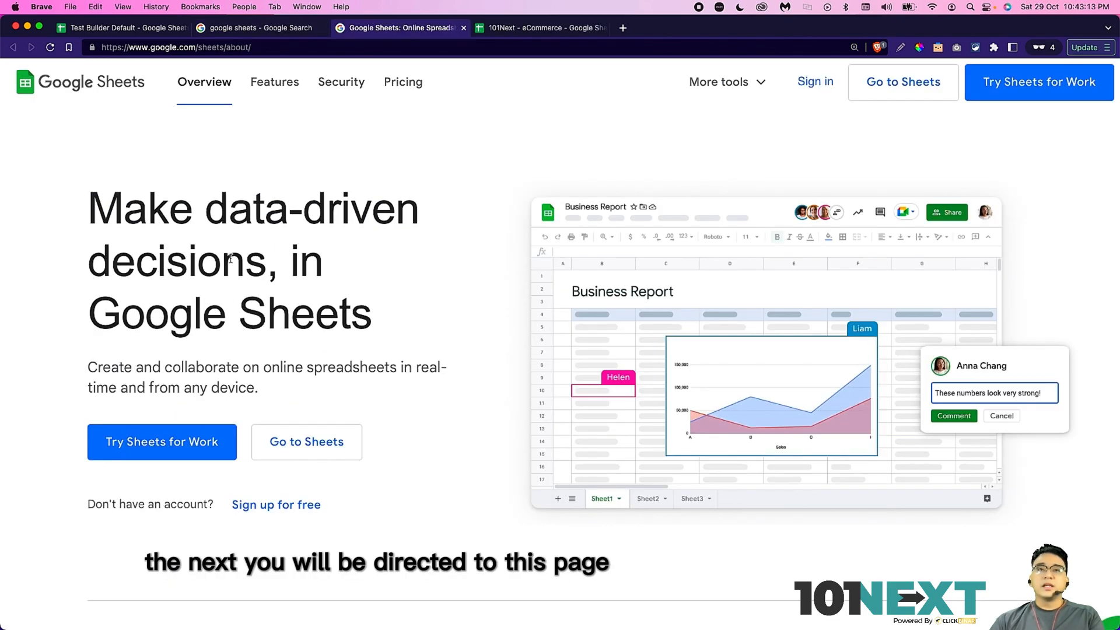
mouse_move(806, 298)
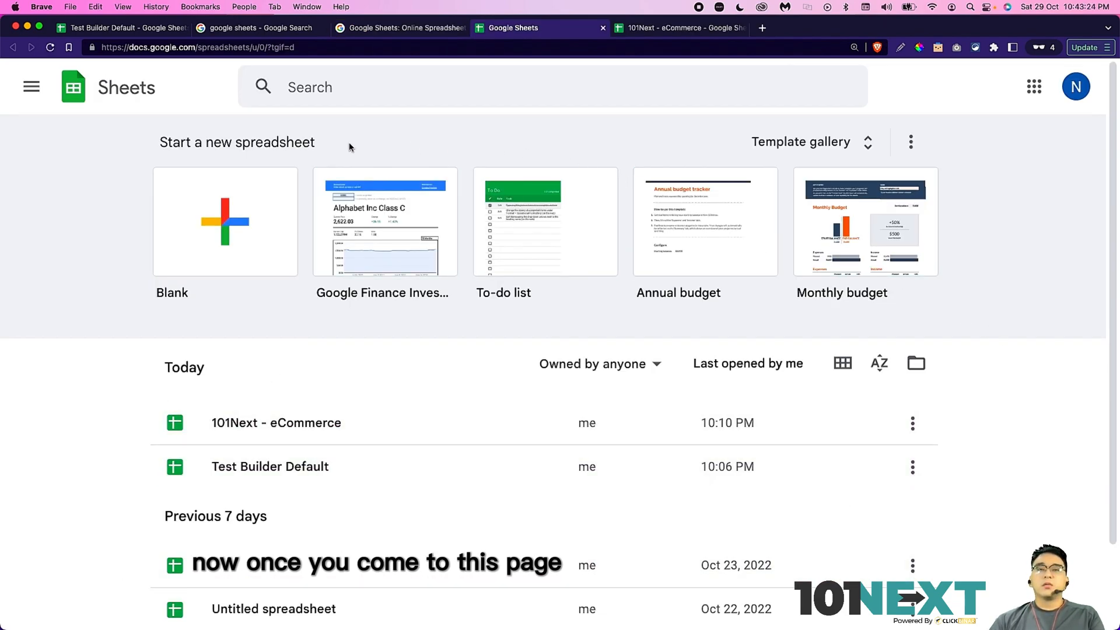
mouse_move(237, 234)
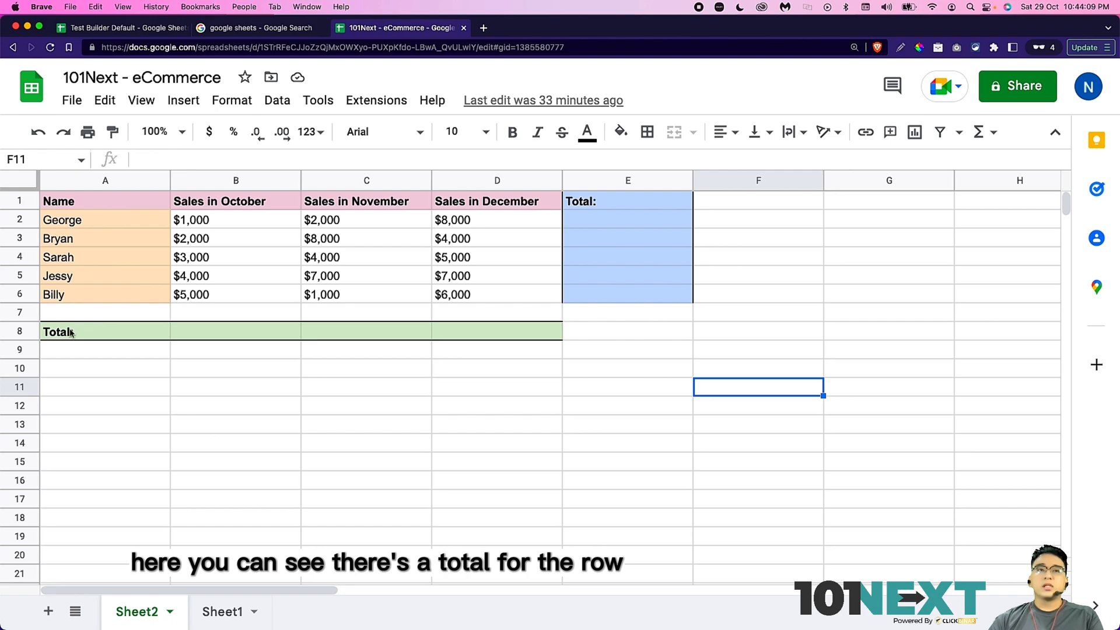
mouse_move(670, 189)
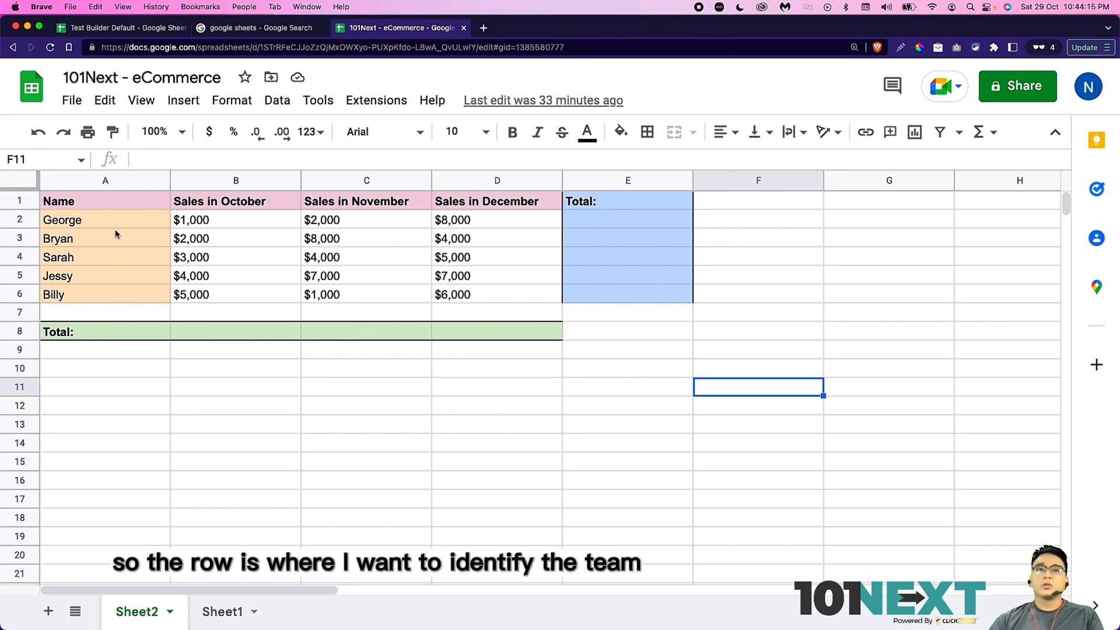
mouse_move(247, 215)
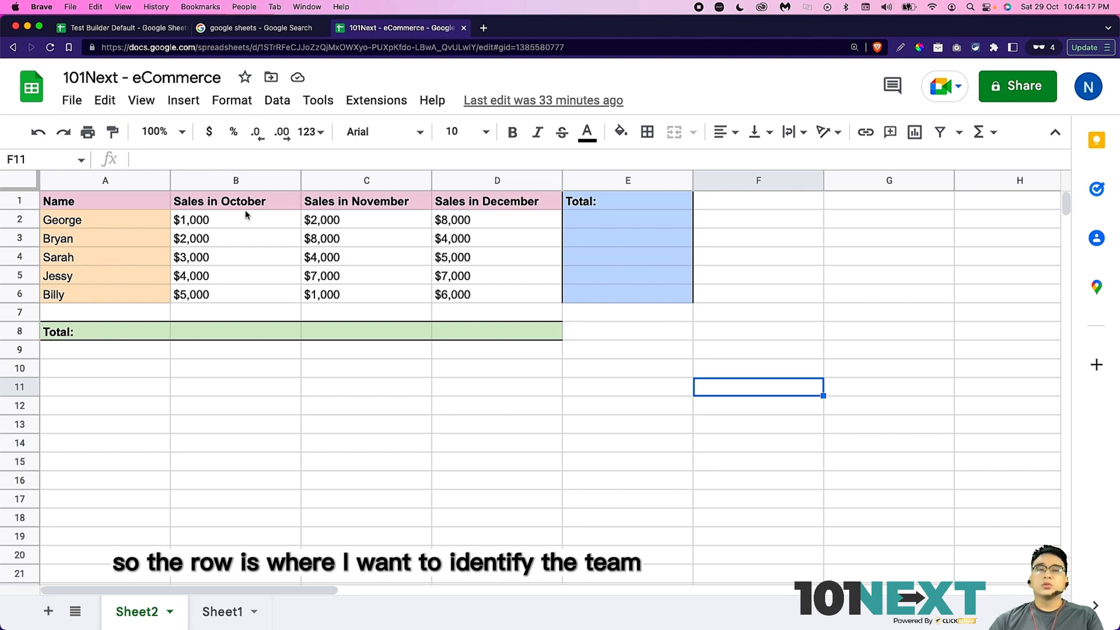
mouse_move(147, 218)
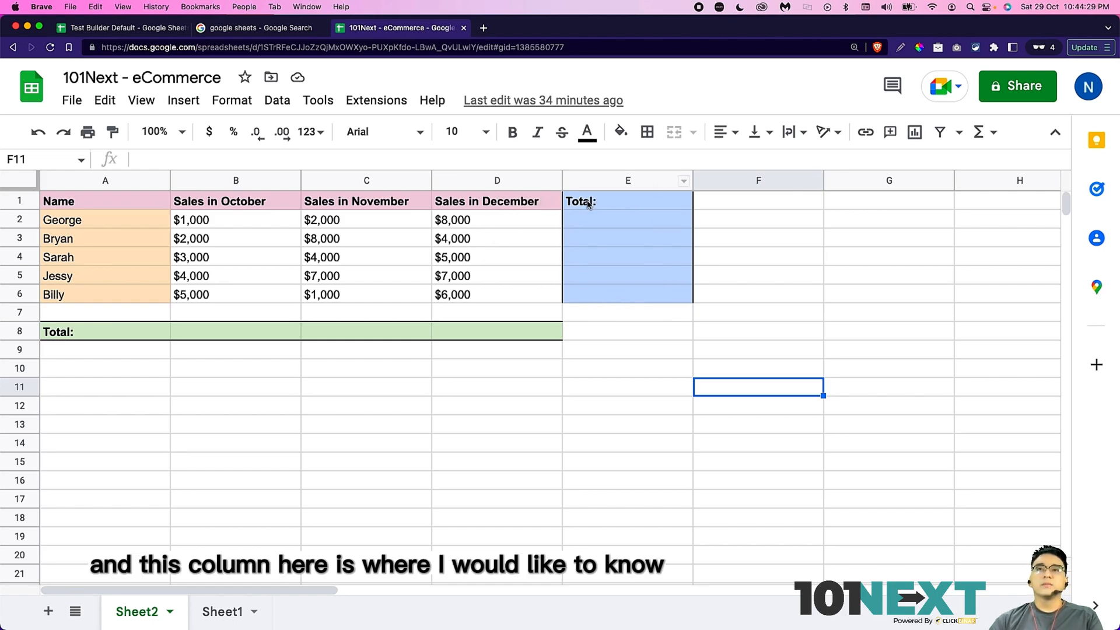
mouse_move(133, 205)
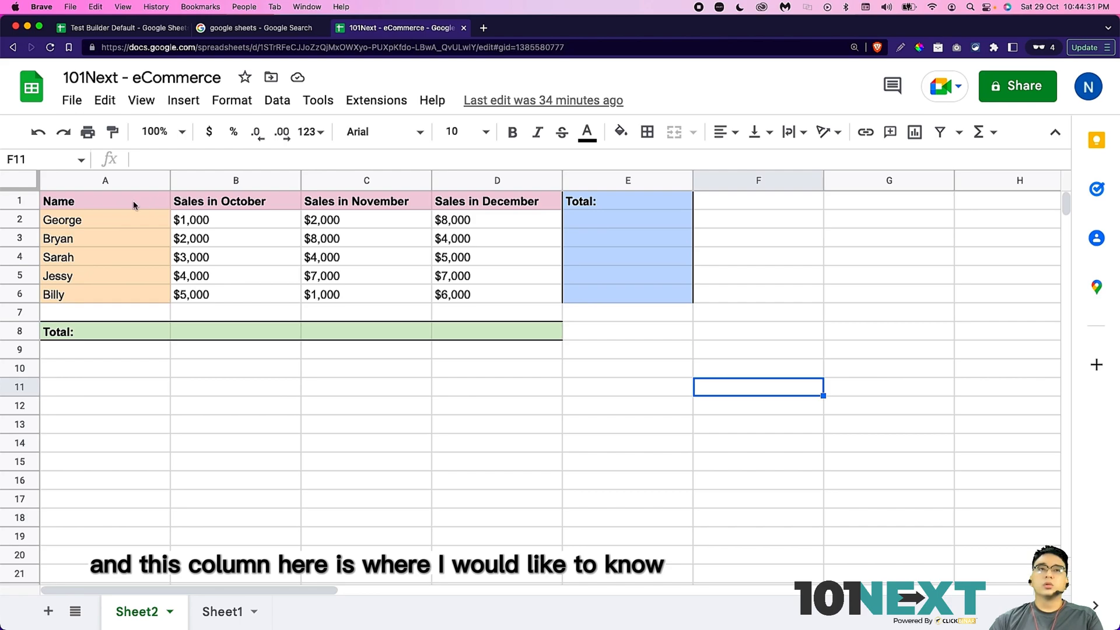
mouse_move(398, 231)
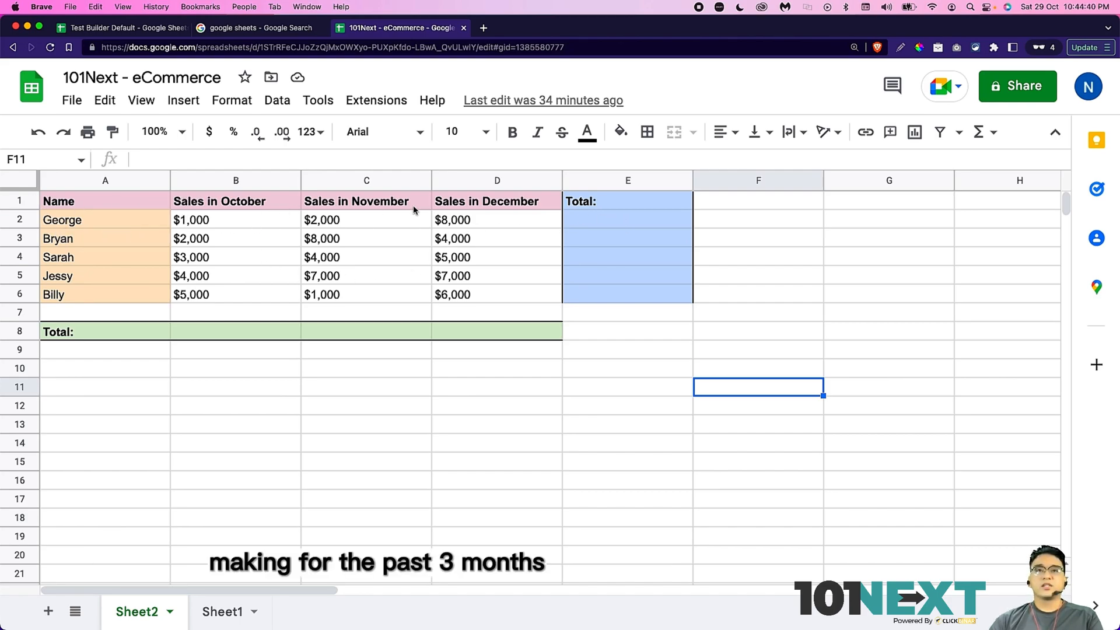
mouse_move(84, 238)
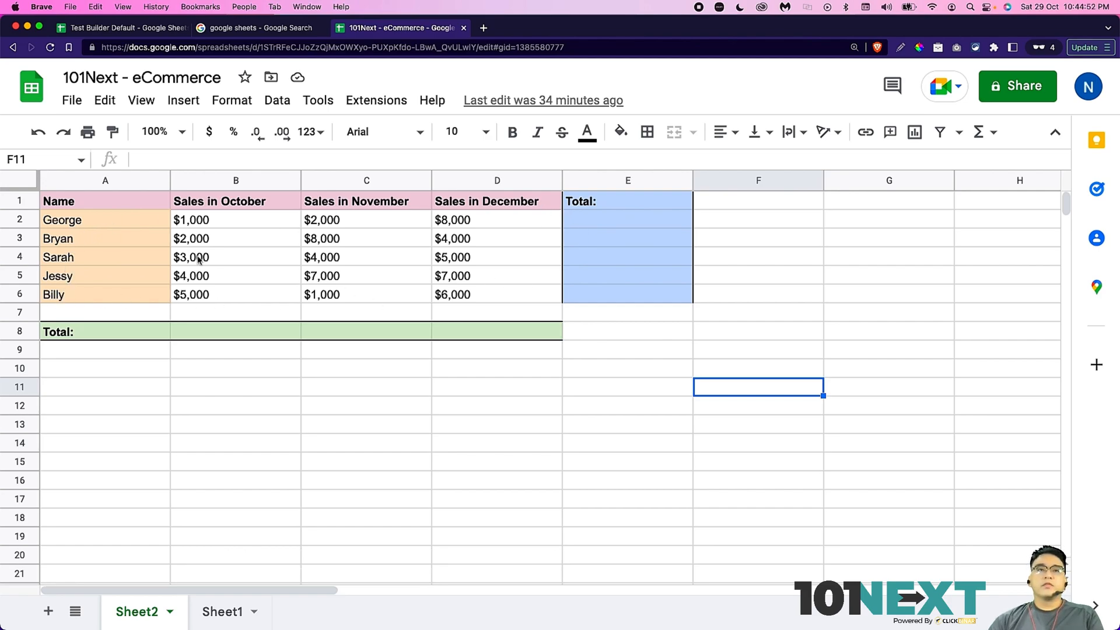
mouse_move(199, 189)
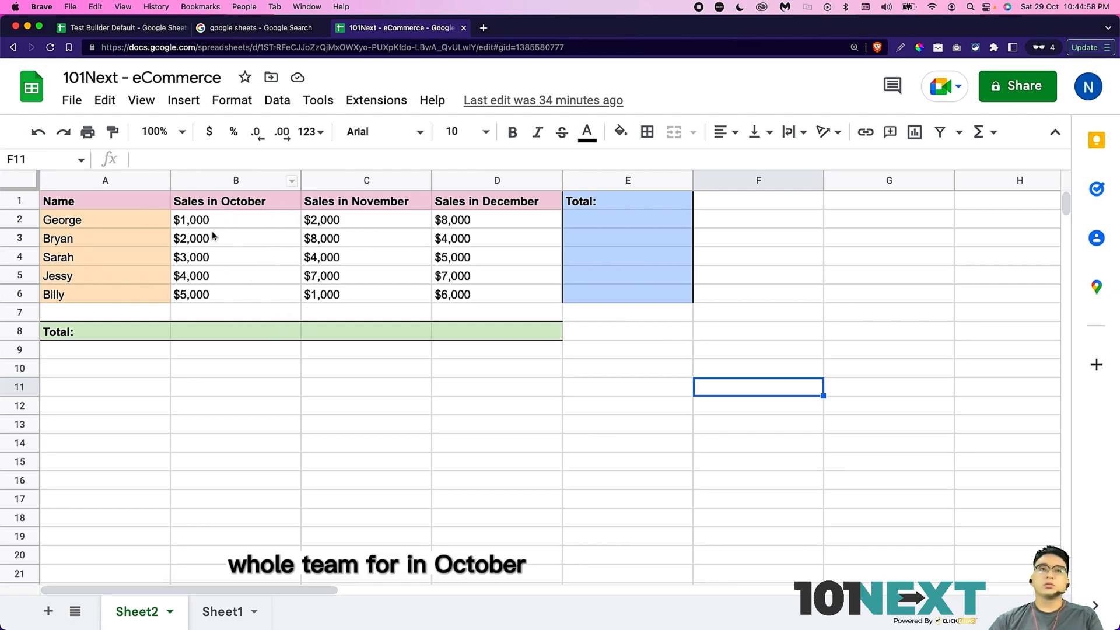
Step: Enter =SUM(B2:B6) in B8 to total October at $15,000
click(236, 330)
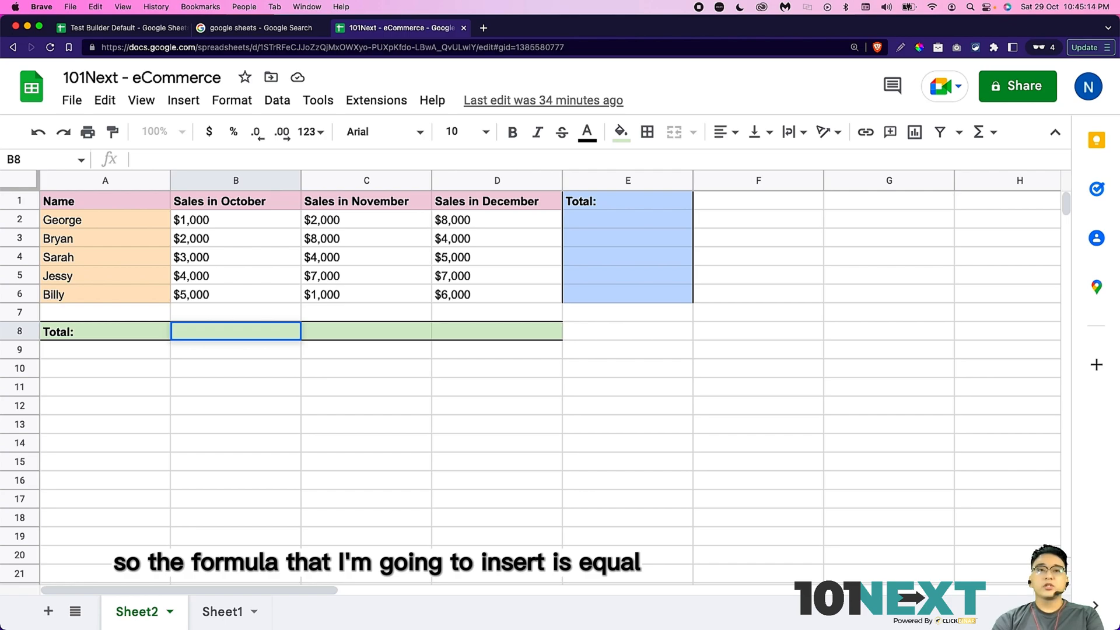
text(=SUM(B2:B6))
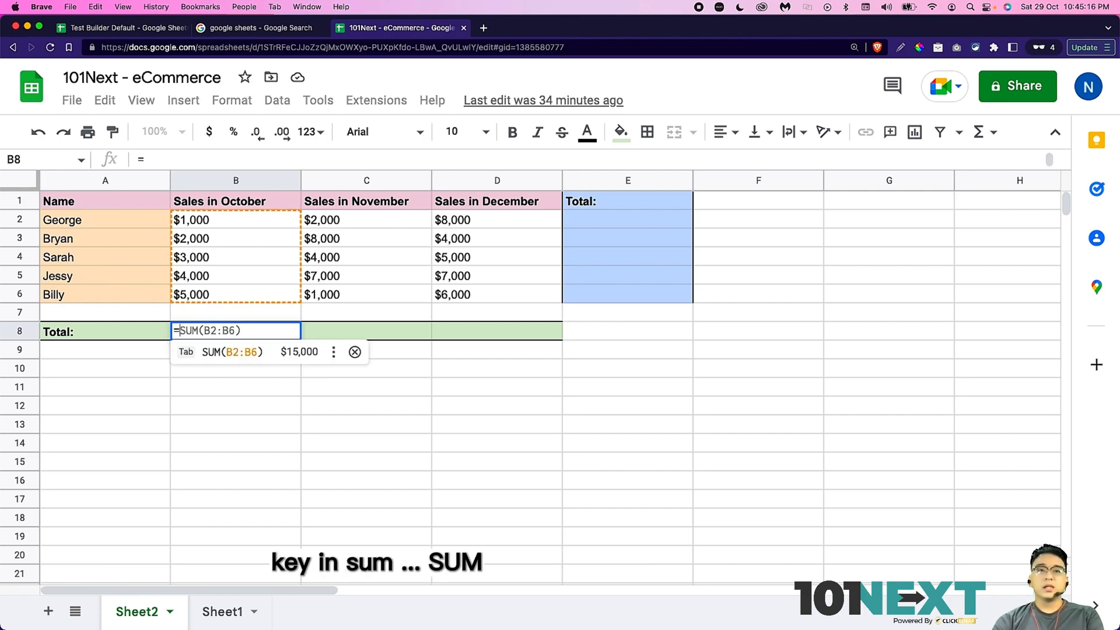
click(333, 351)
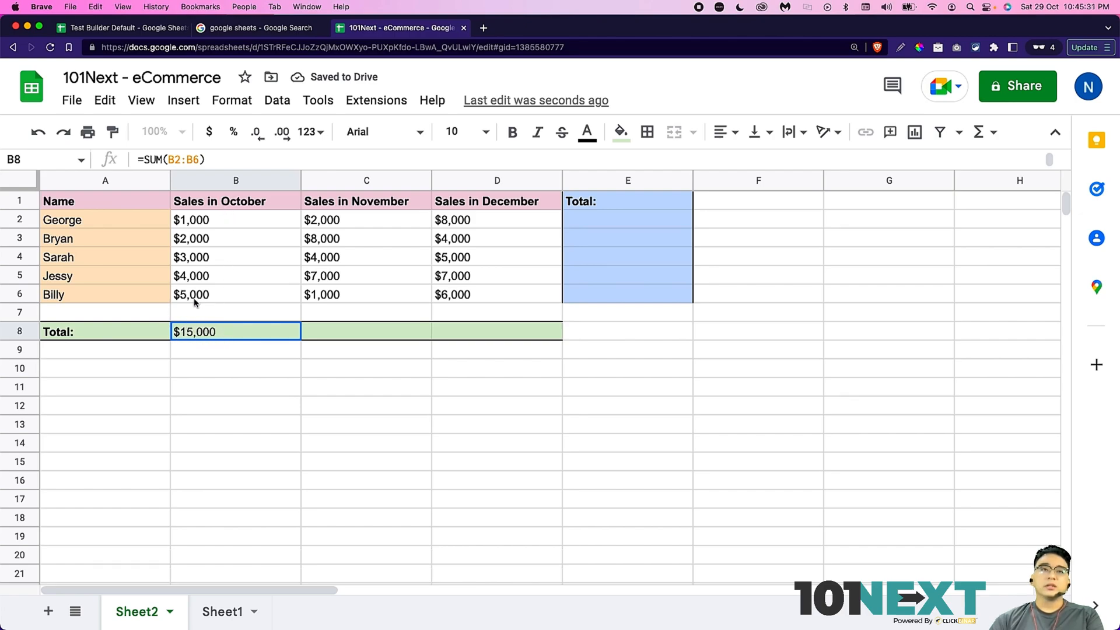
mouse_move(331, 346)
text(=SUM(C2:C6))
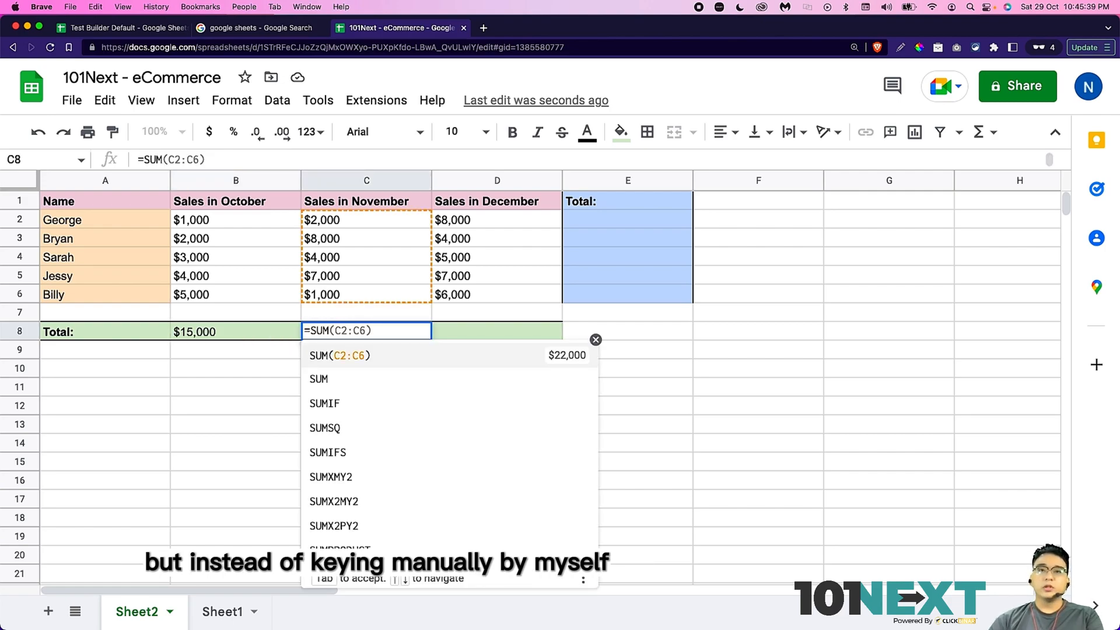
Step: Accept the suggested November sum and fill the formula to D8 for $22,000 and $30,000
key(backspace)
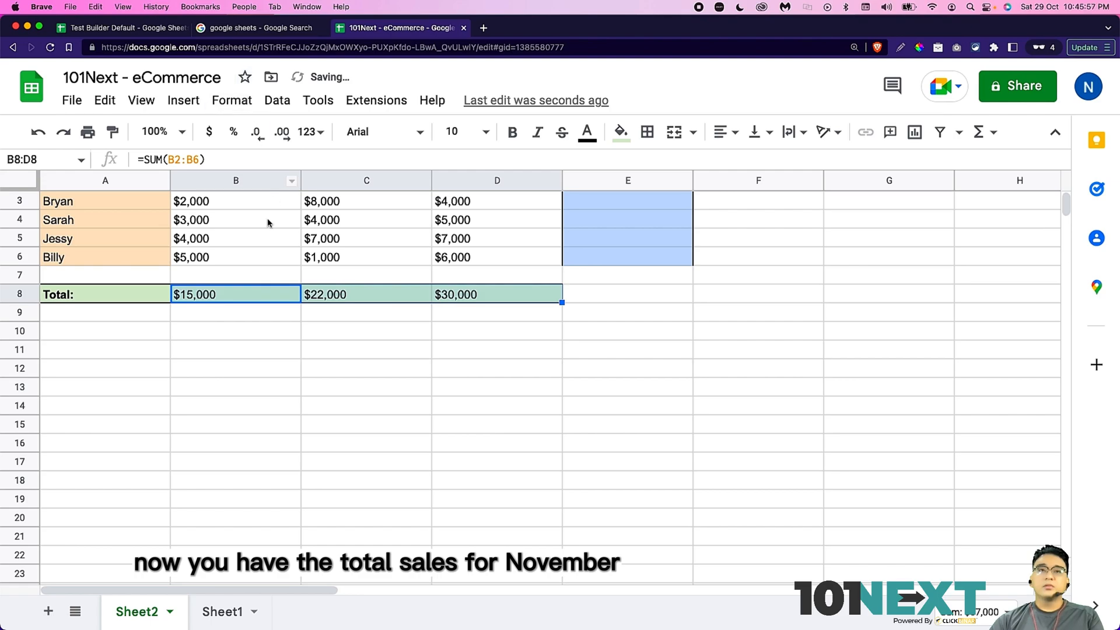
scroll(up, 3)
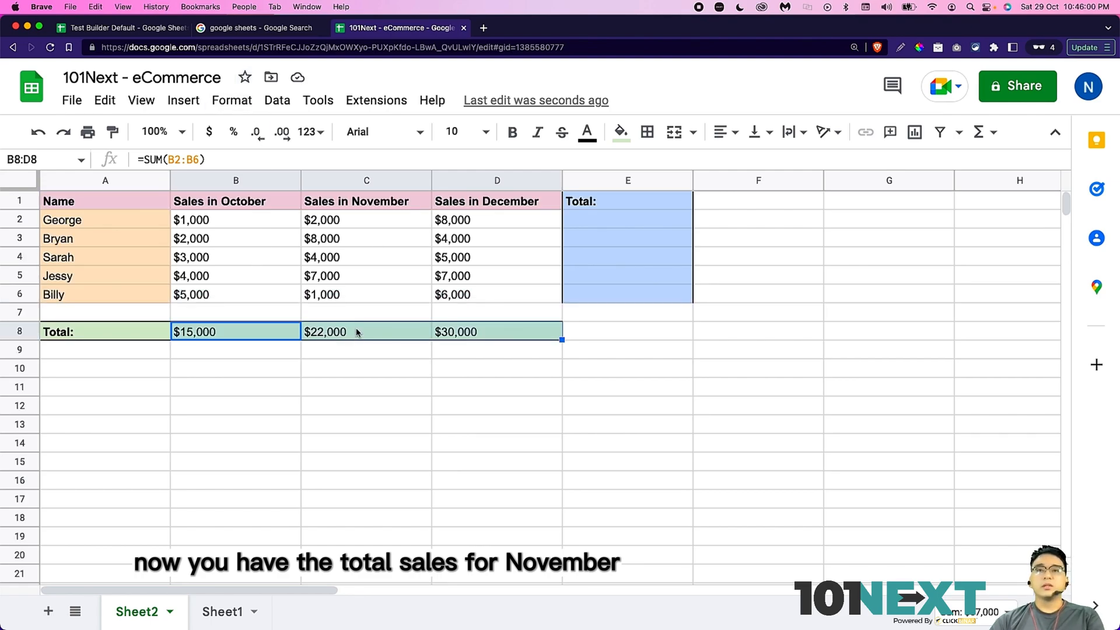
click(628, 348)
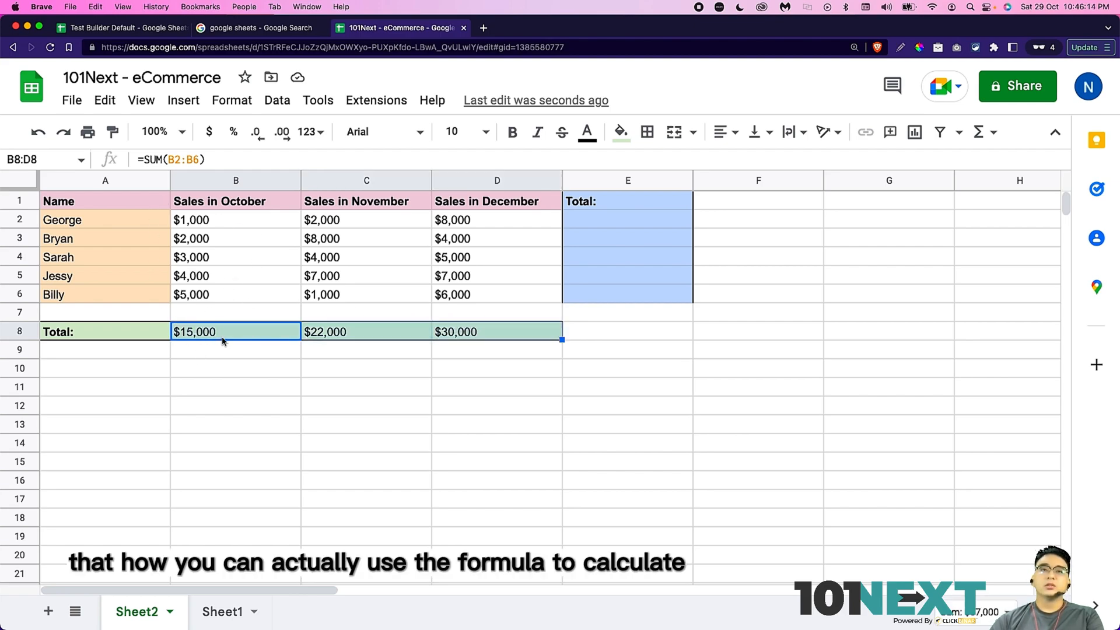
mouse_move(317, 269)
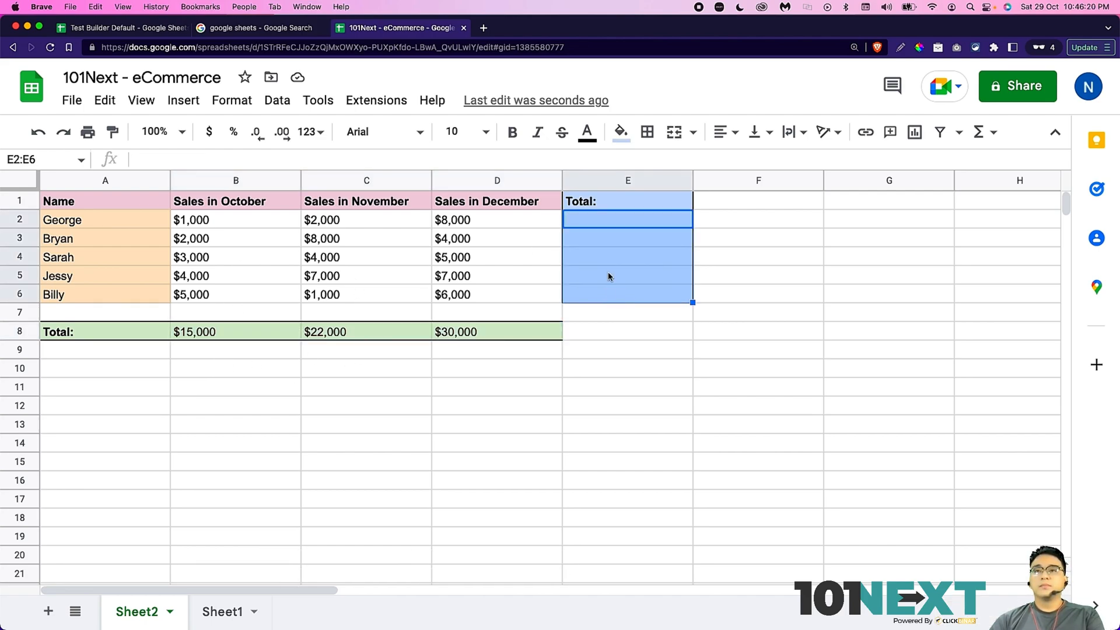
Step: Enter =SUM(B2:D2) in E2 for George's three-month total of $11,000
click(628, 219)
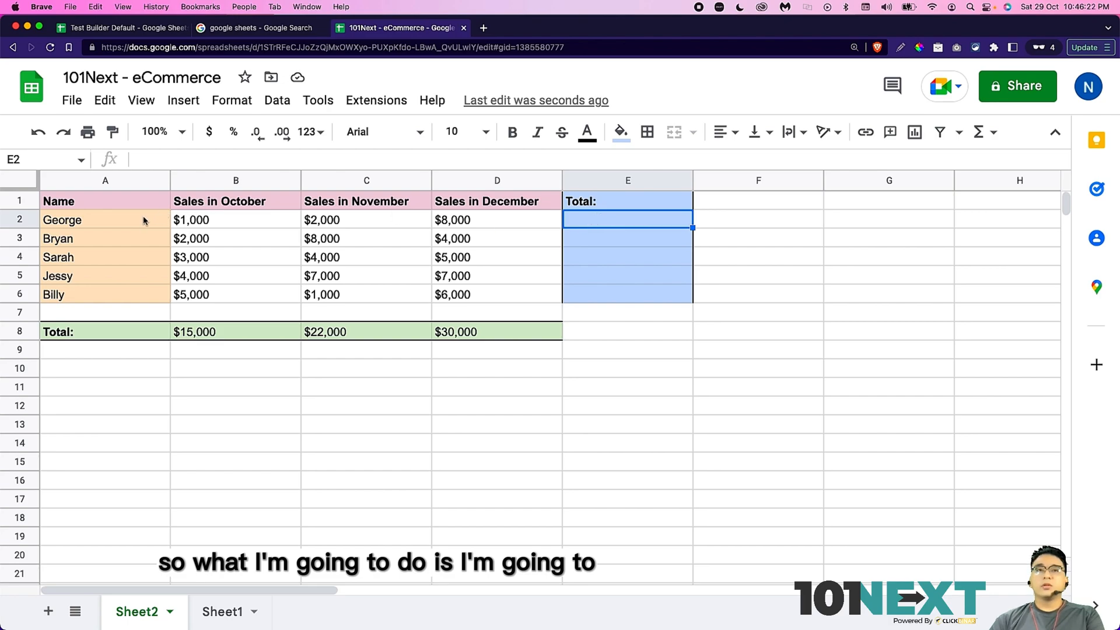
mouse_move(601, 233)
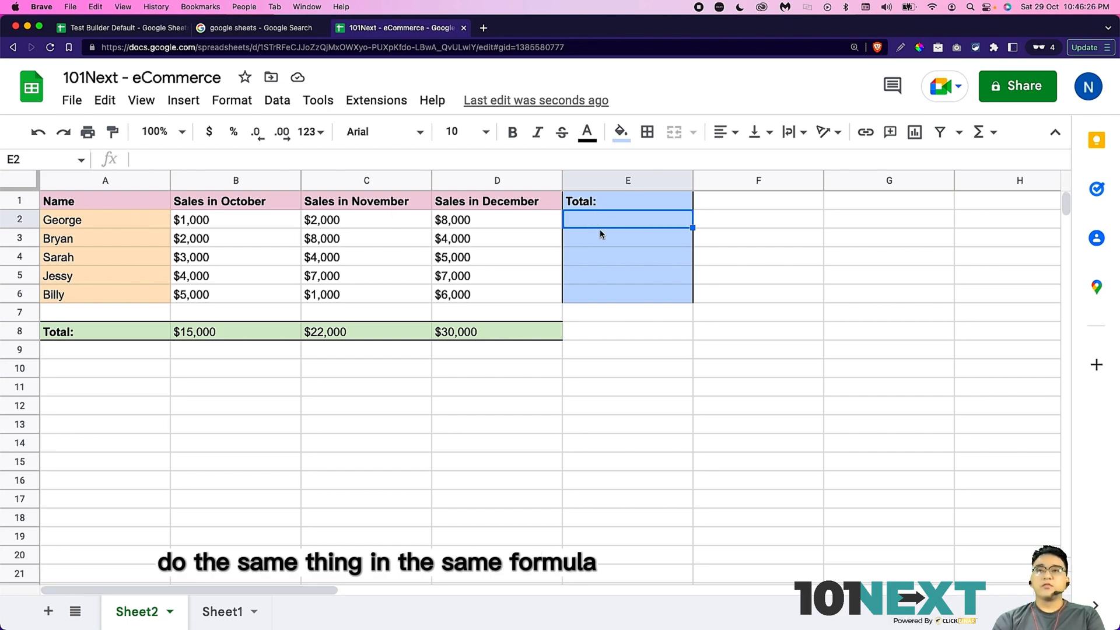
text(=SUM(B2:D2))
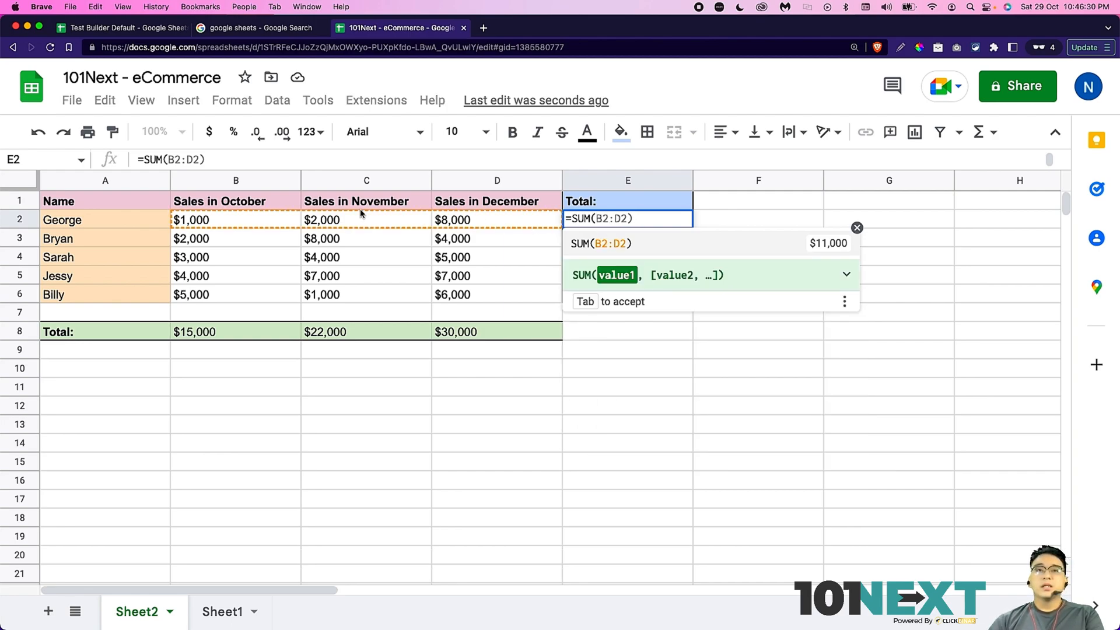
mouse_move(212, 227)
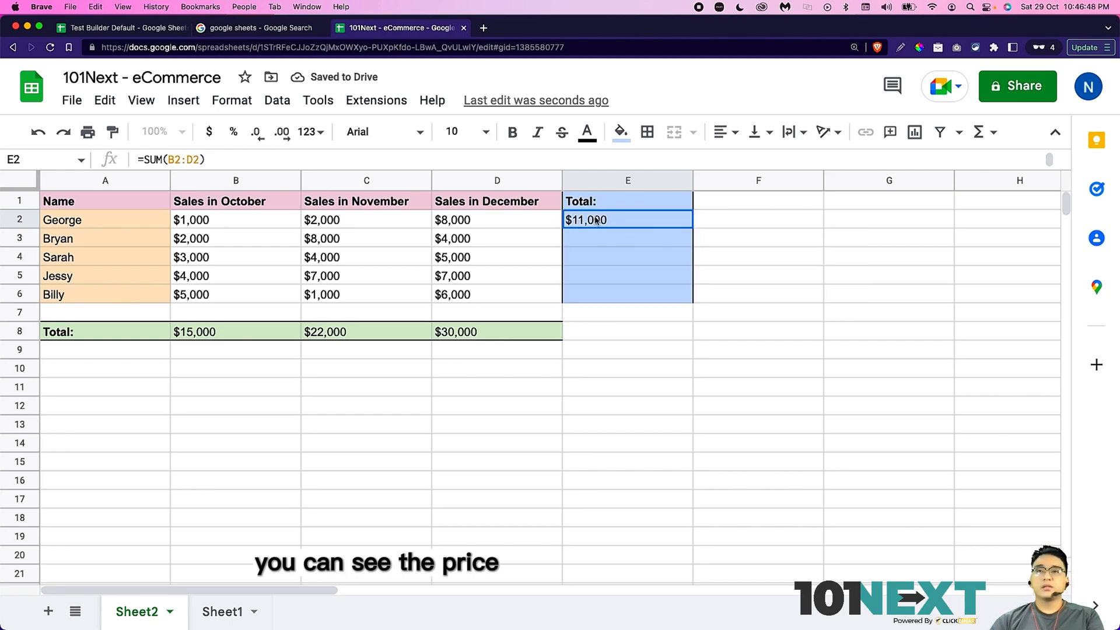
mouse_move(450, 225)
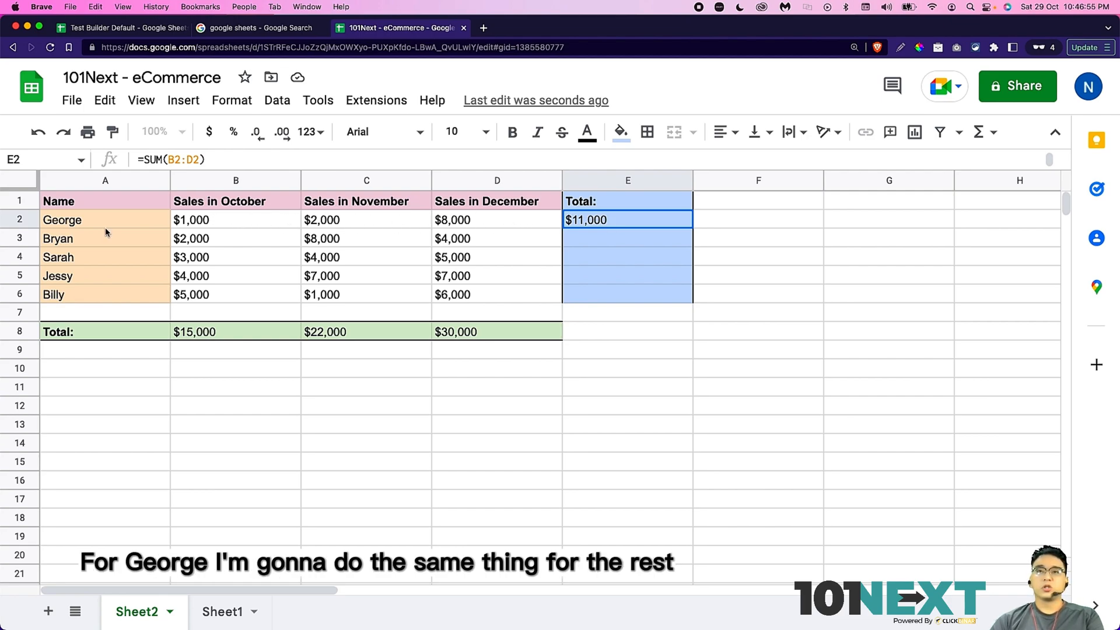
mouse_move(120, 239)
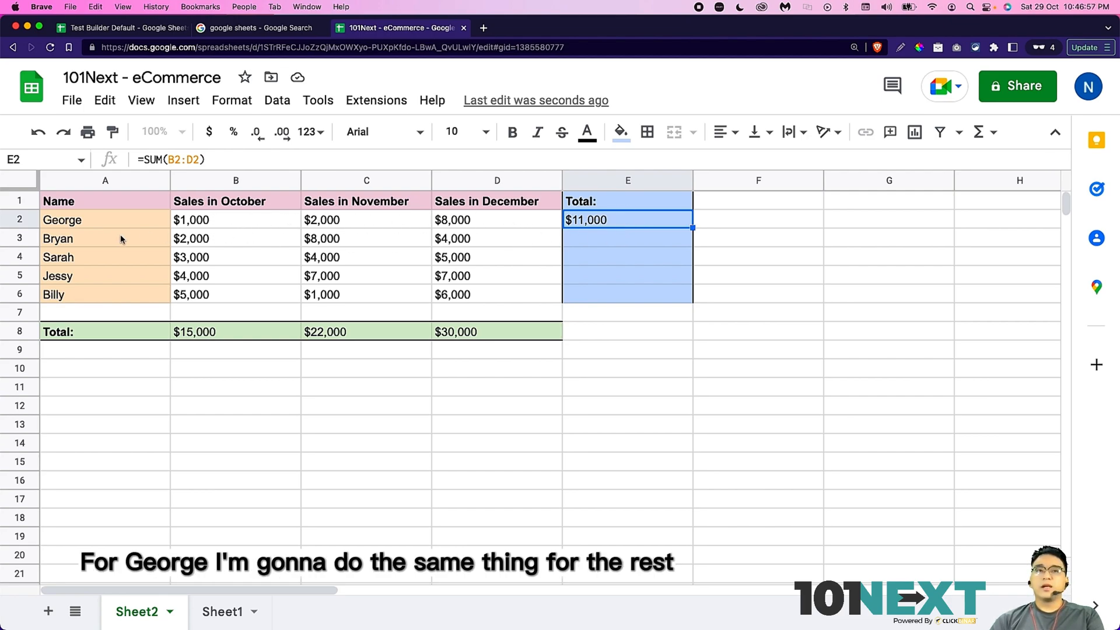
mouse_move(703, 234)
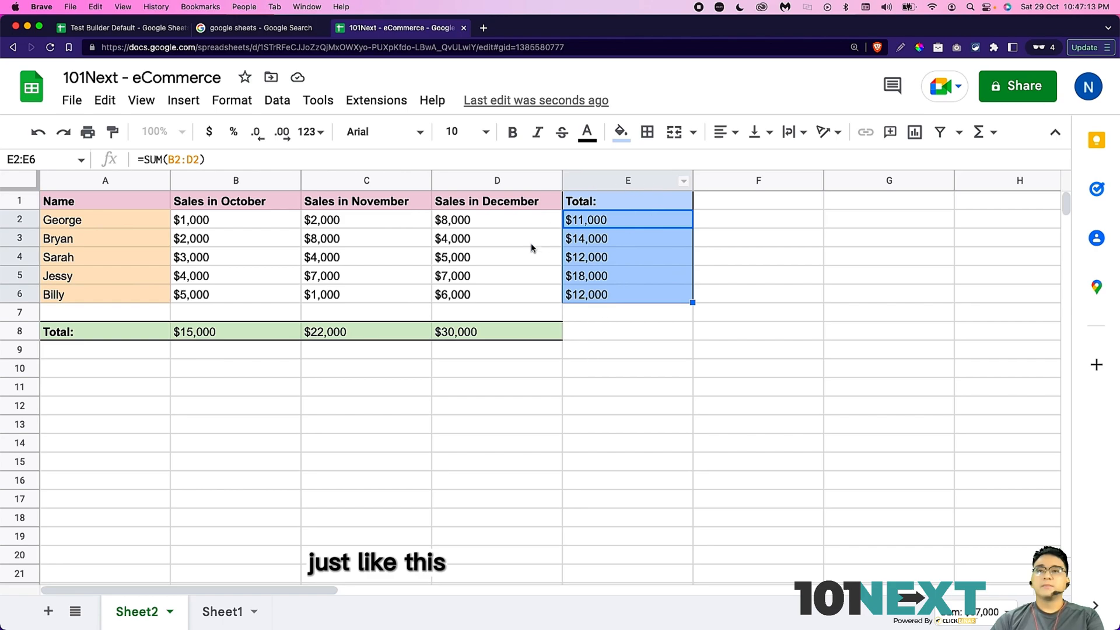
click(105, 220)
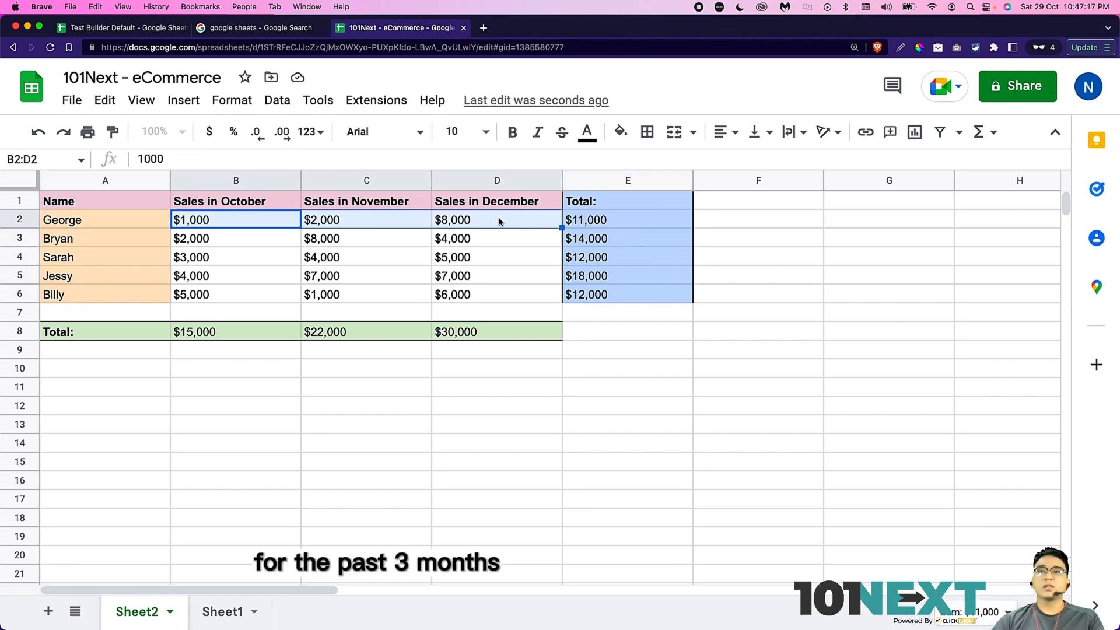
click(628, 220)
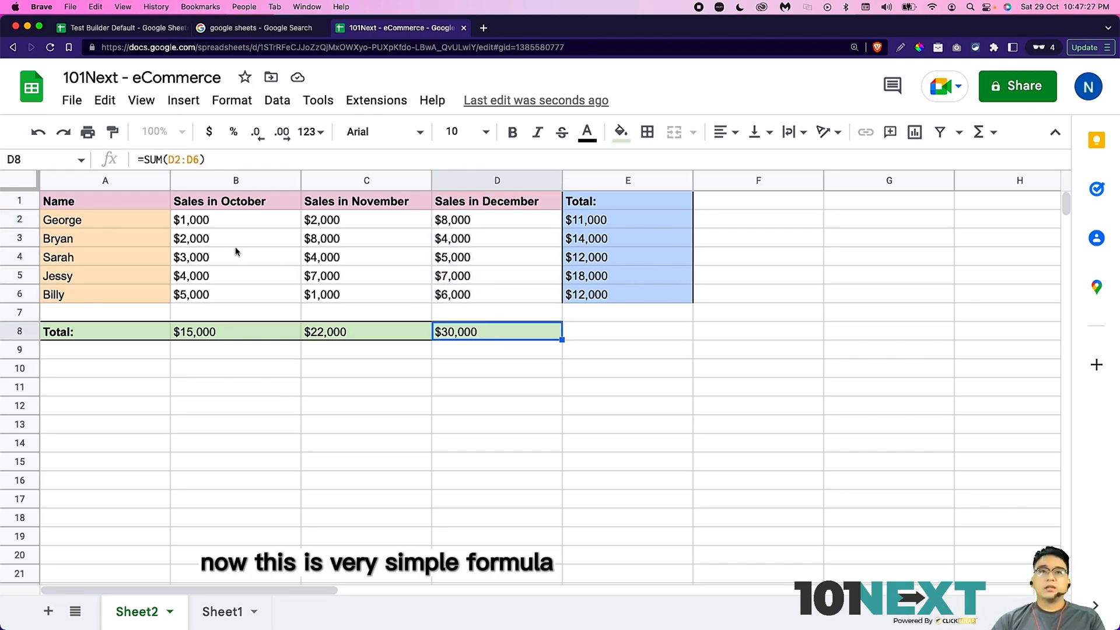
mouse_move(577, 203)
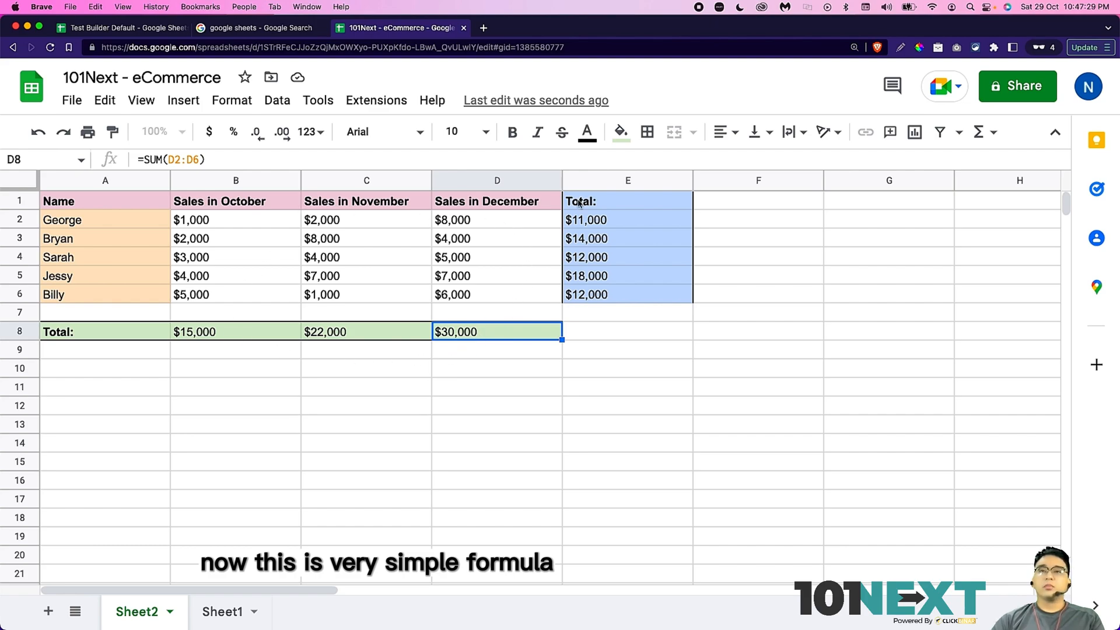
Step: Switch to Sheet1 and scroll through the participant sales list to its end at row 41
click(628, 367)
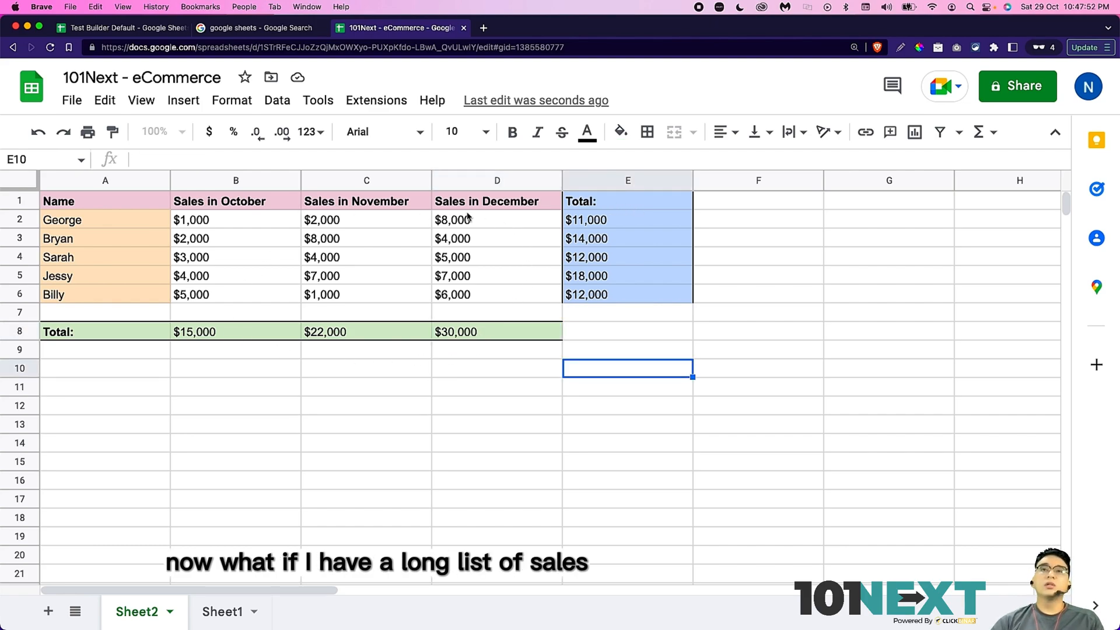
mouse_move(488, 484)
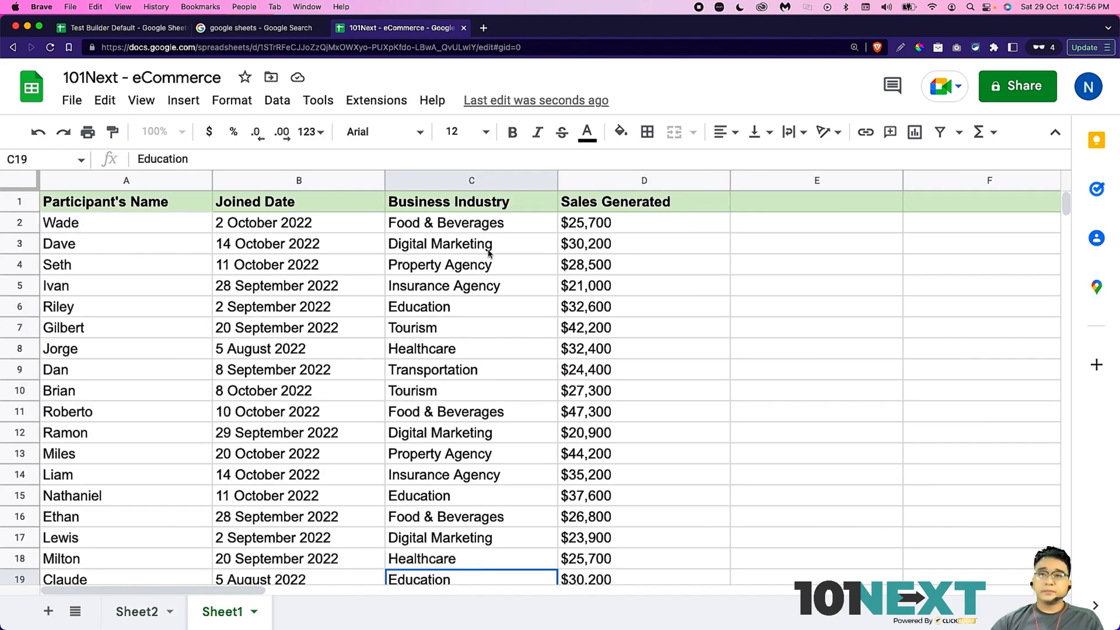
mouse_move(209, 303)
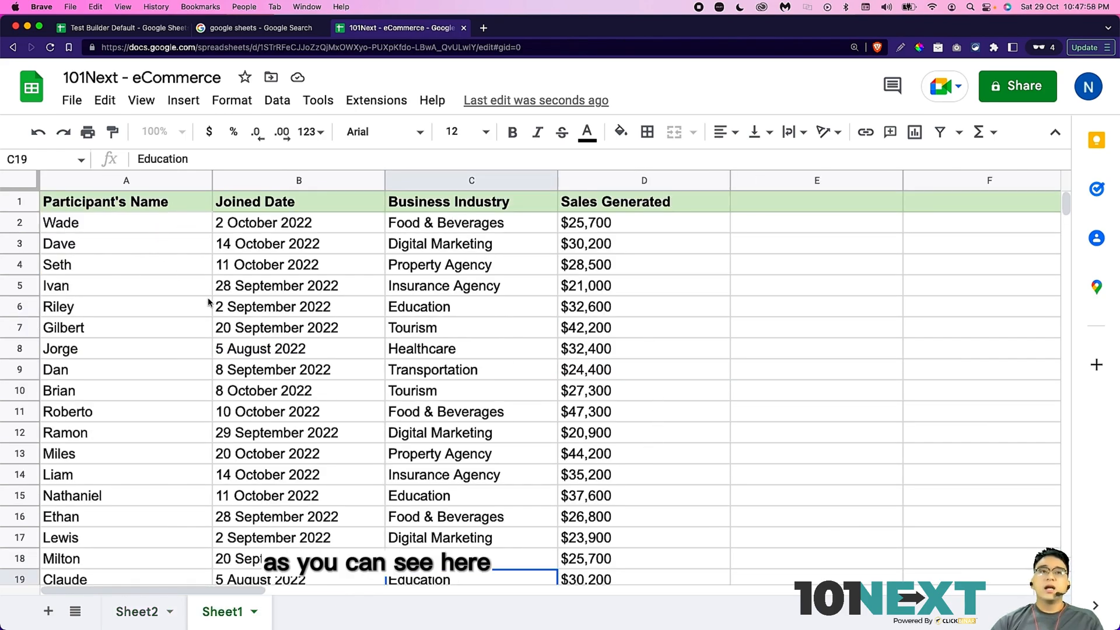
scroll(down, 3)
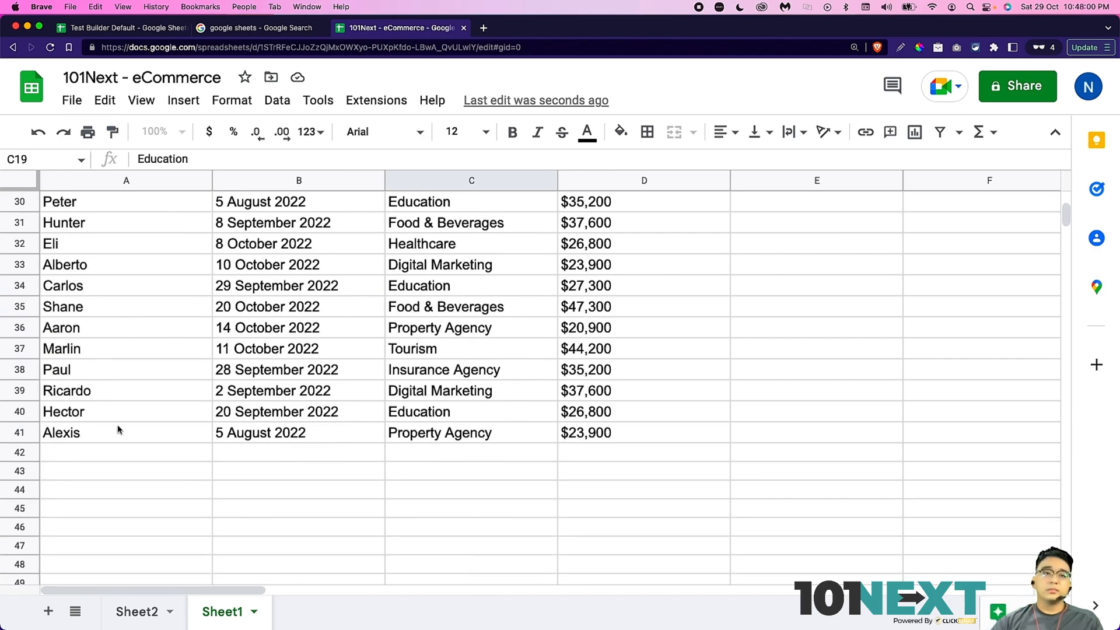
scroll(up, 3)
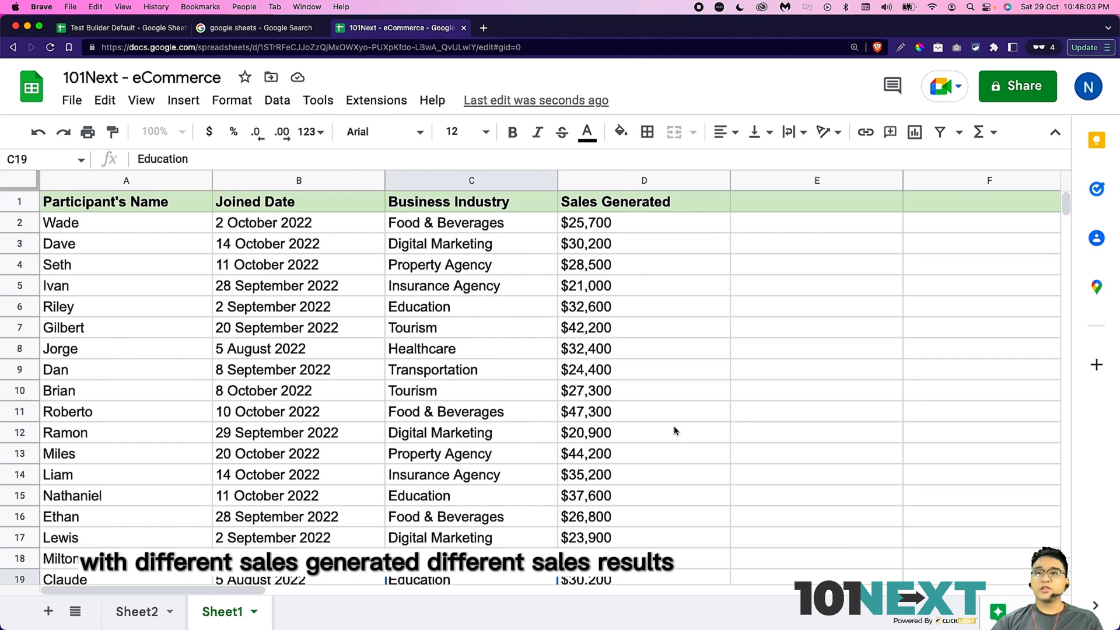
mouse_move(631, 378)
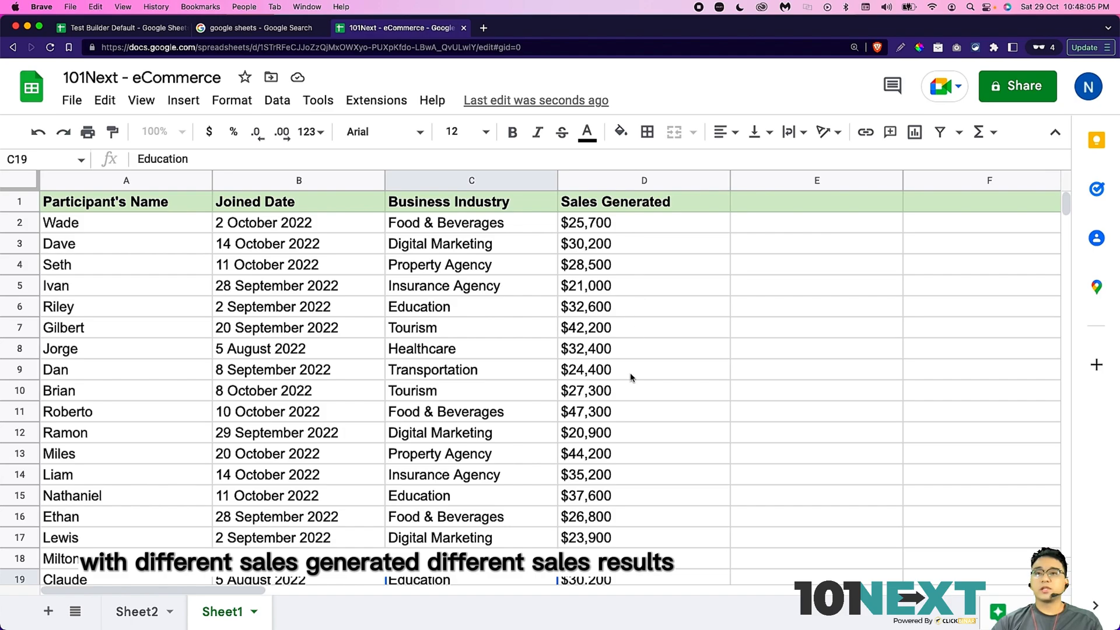
scroll(down, 3)
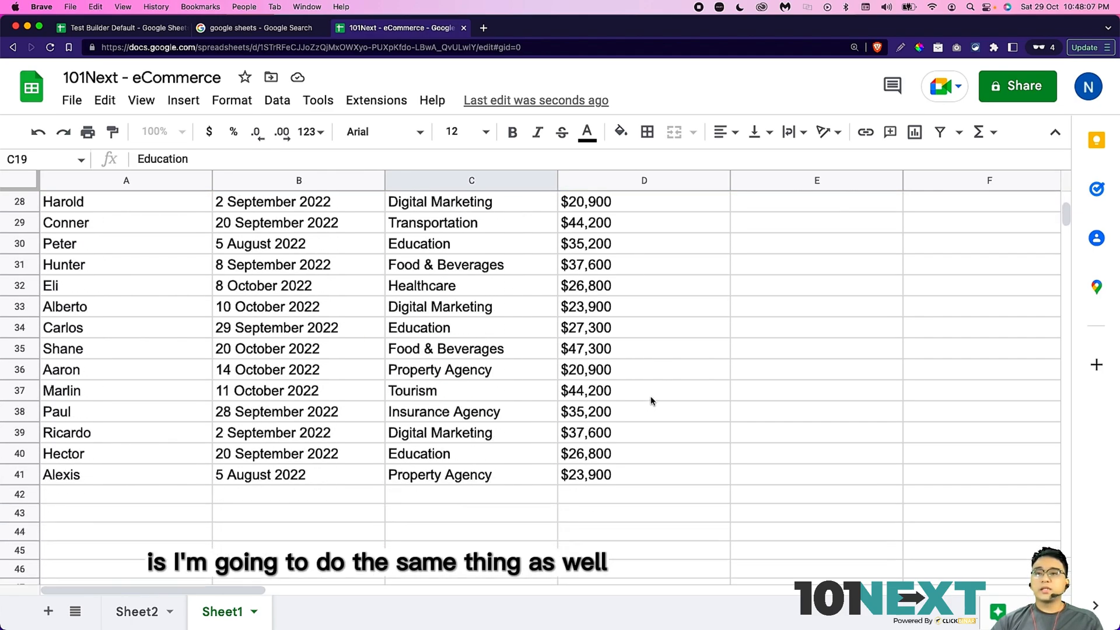
scroll(up, 3)
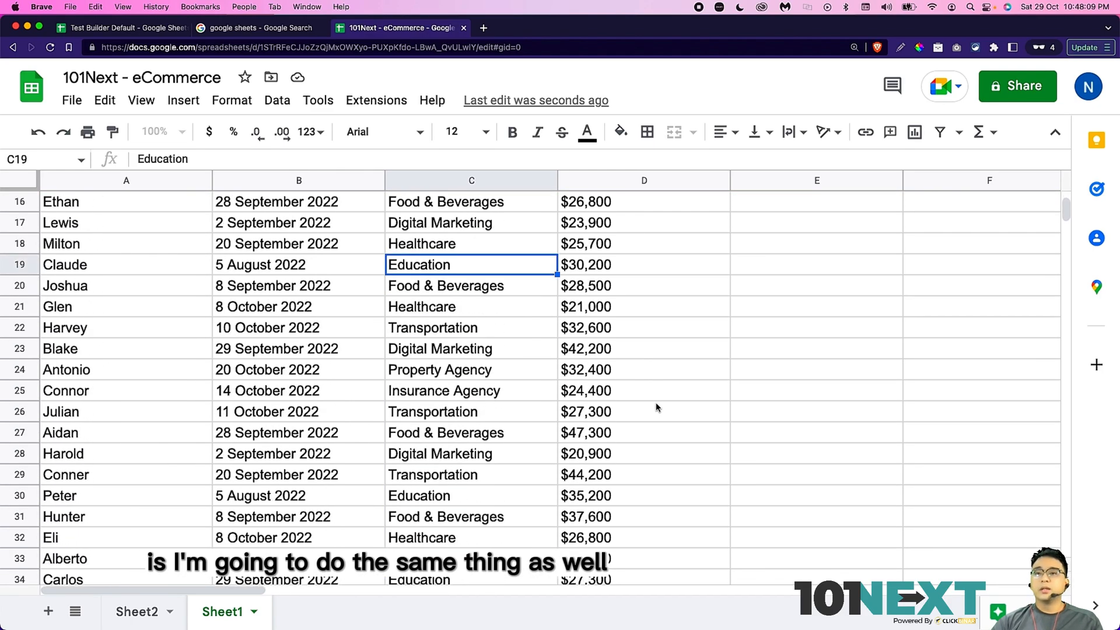
scroll(down, 3)
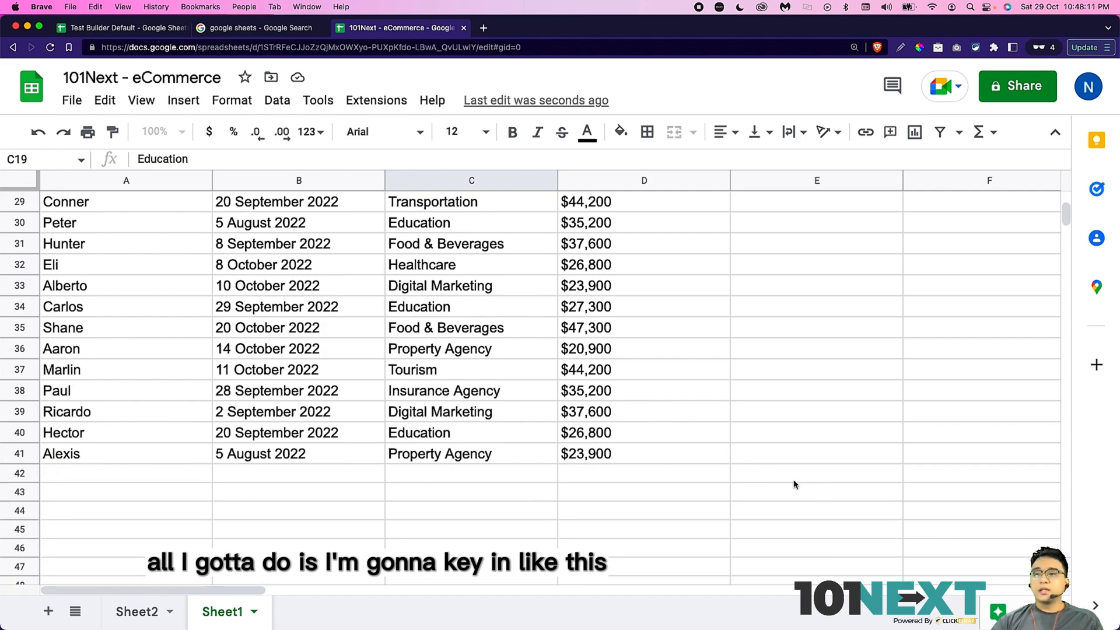
Step: Label row 43 Total: and sum D2:D41 in D43 to get $1,263,600
click(817, 491)
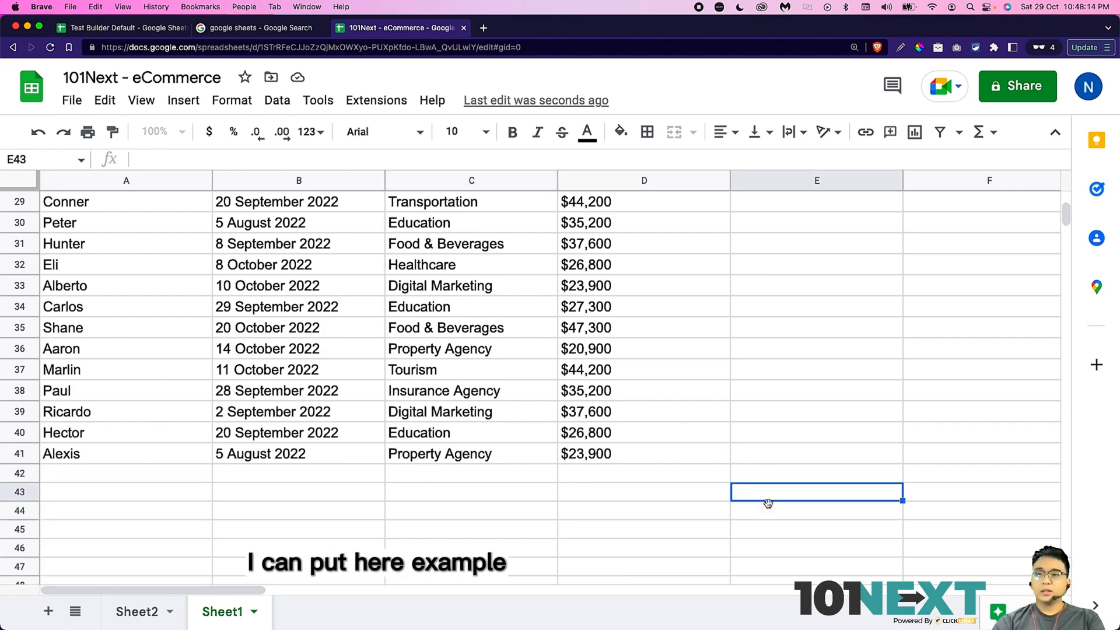
text(Total:)
click(645, 492)
text(=)
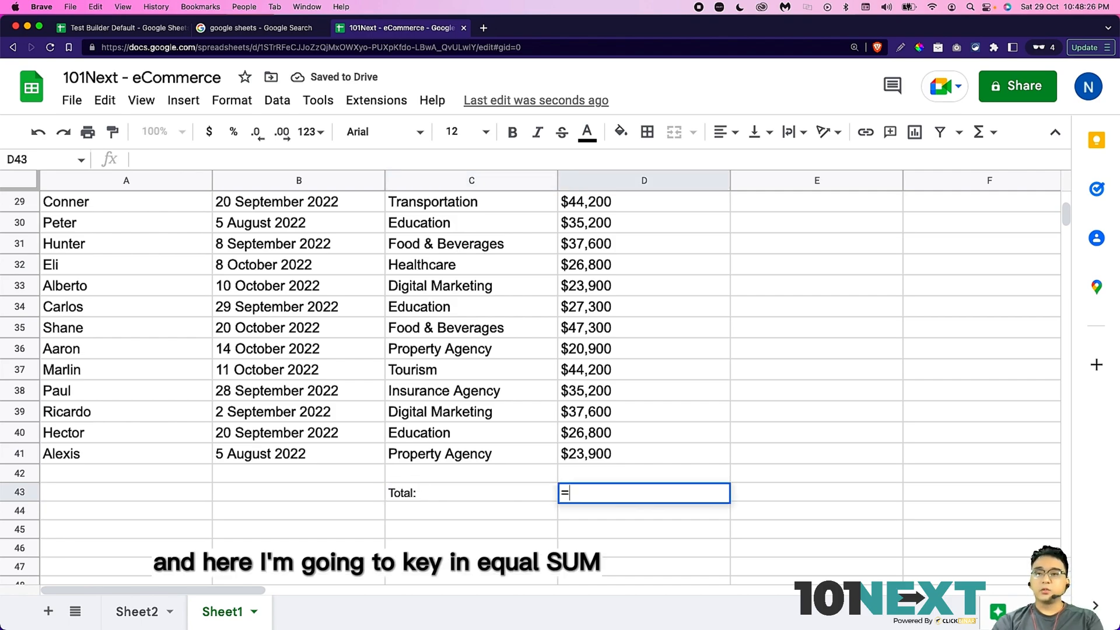
text(SUM(D2:D41))
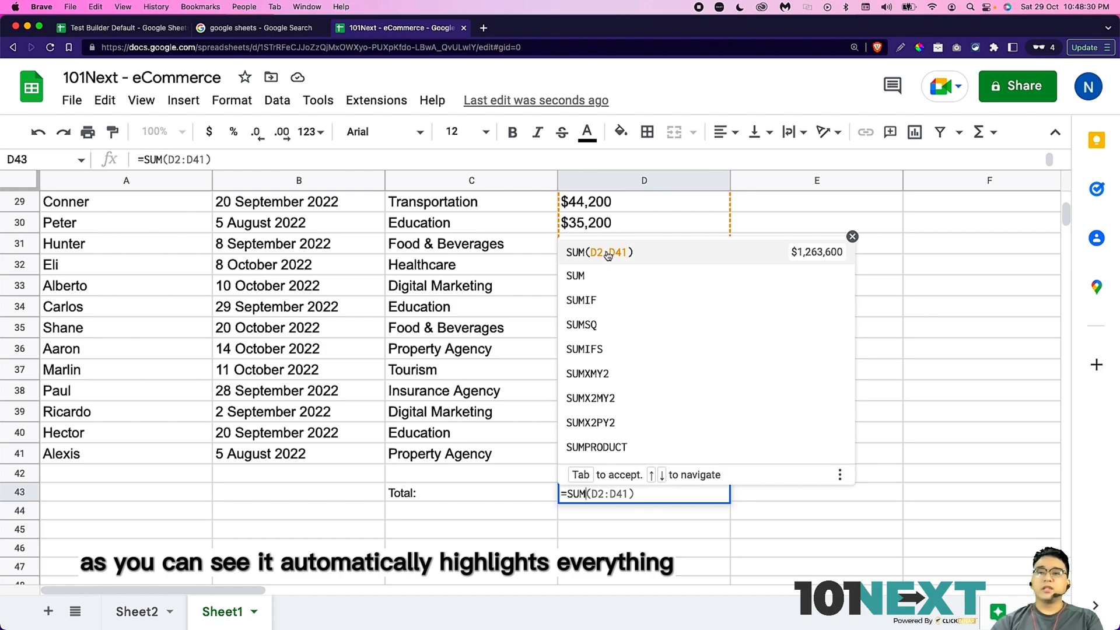
key(Return)
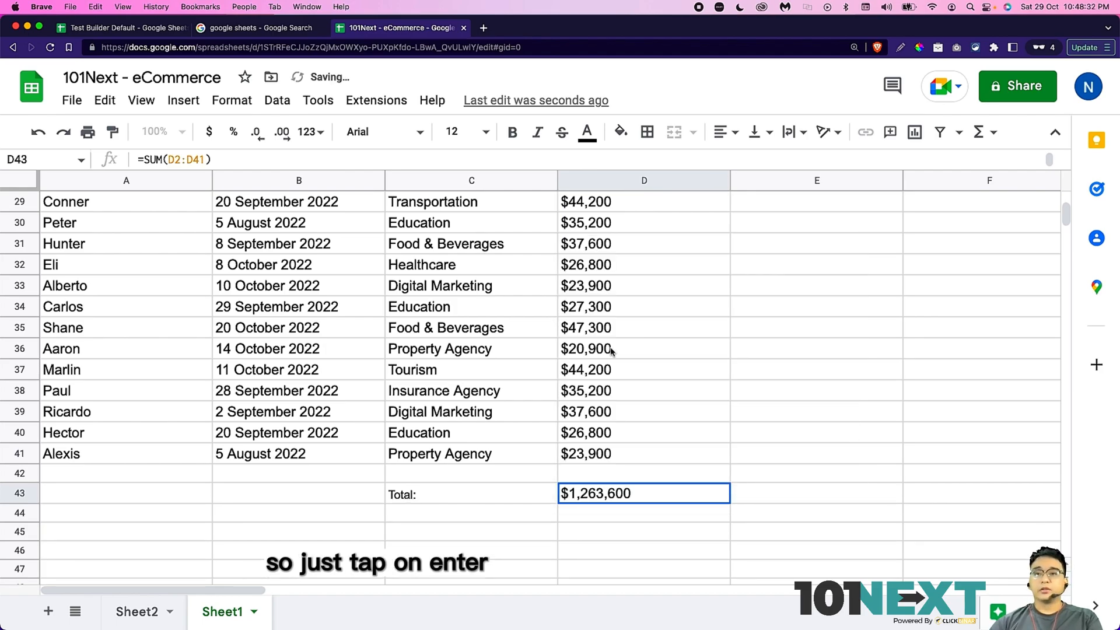
scroll(up, 3)
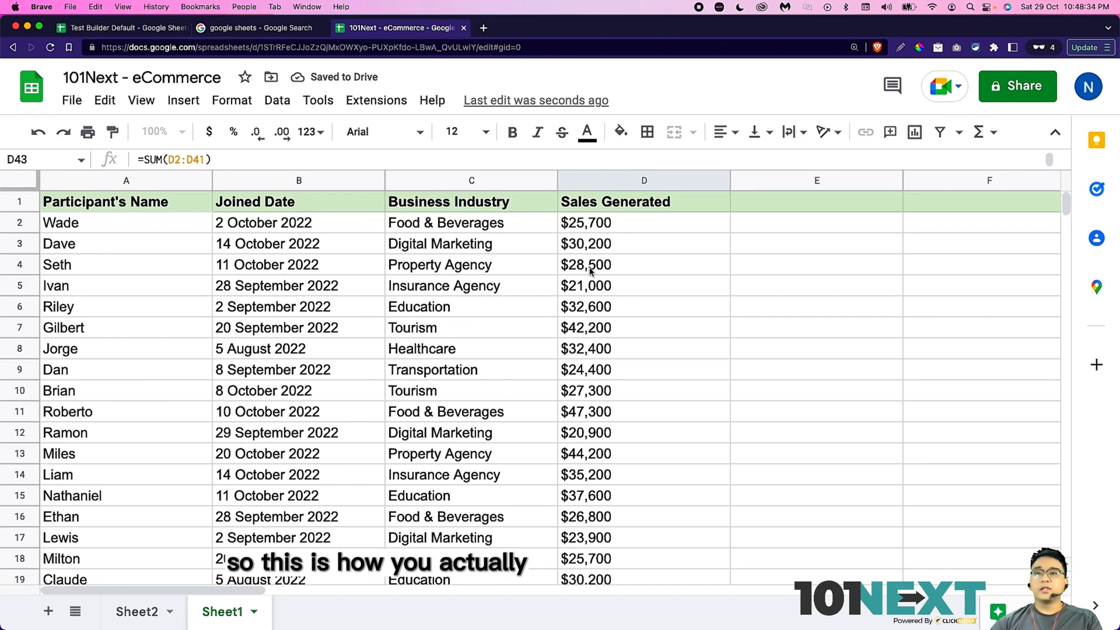
scroll(down, 3)
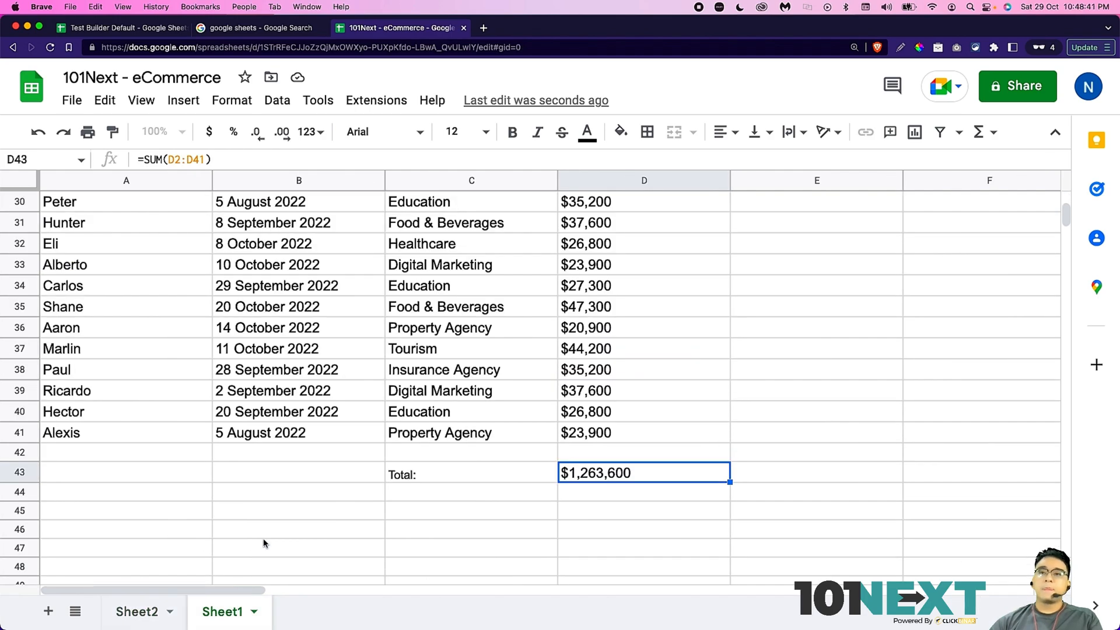
mouse_move(604, 456)
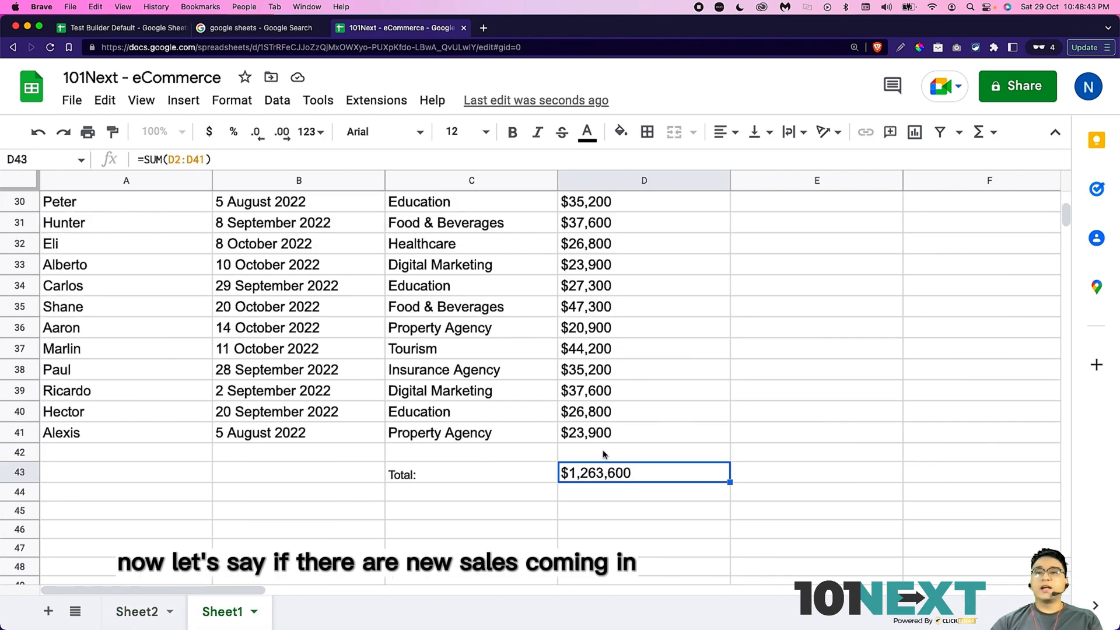
scroll(down, 3)
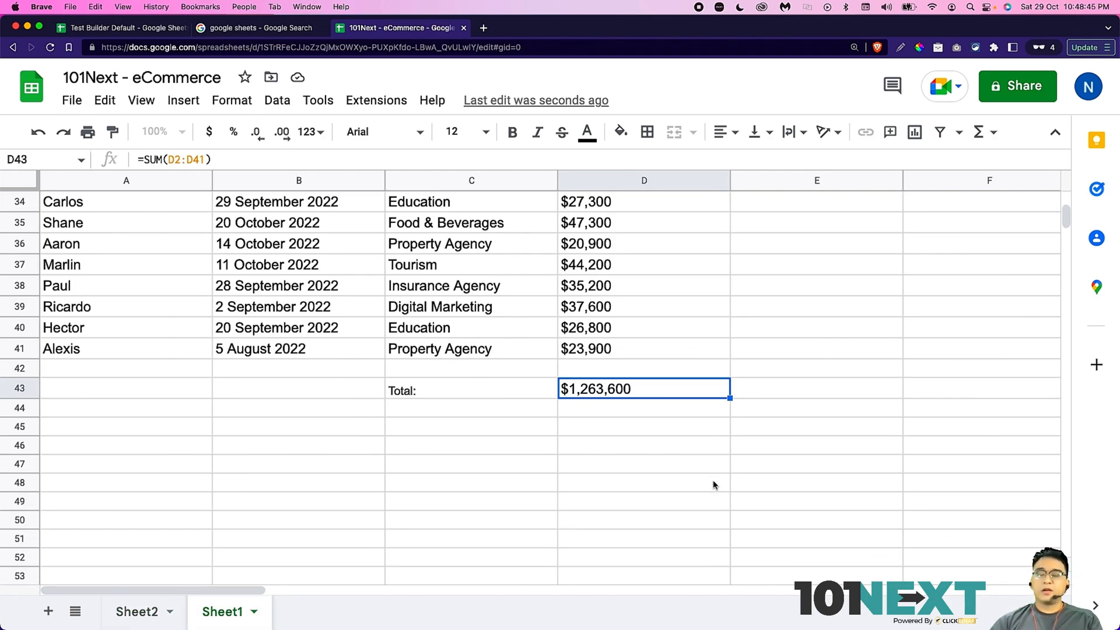
mouse_move(535, 262)
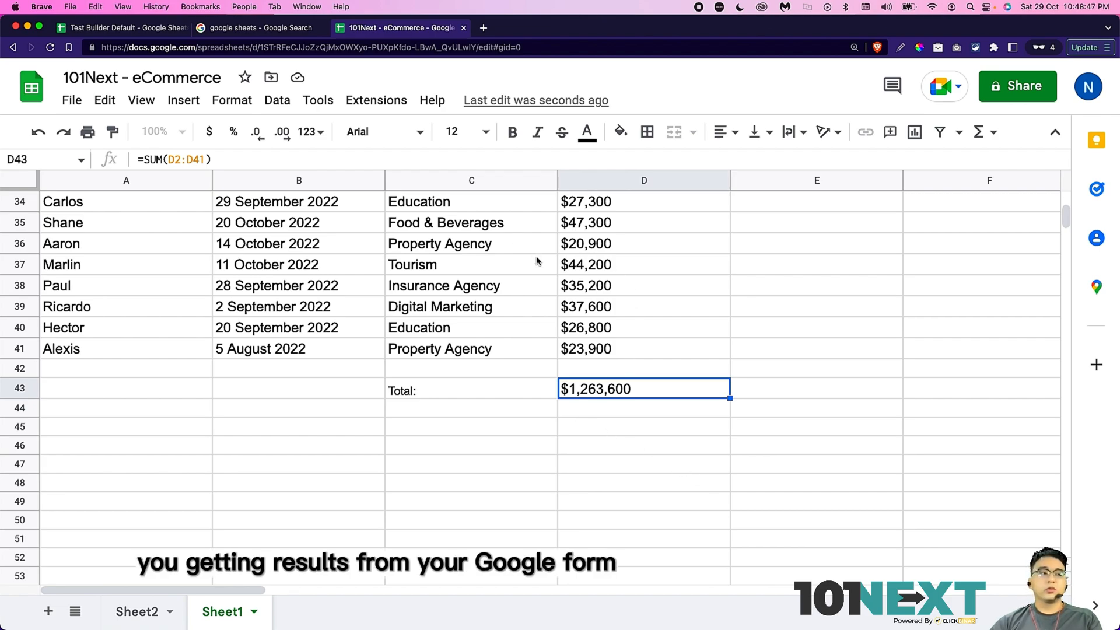
mouse_move(620, 360)
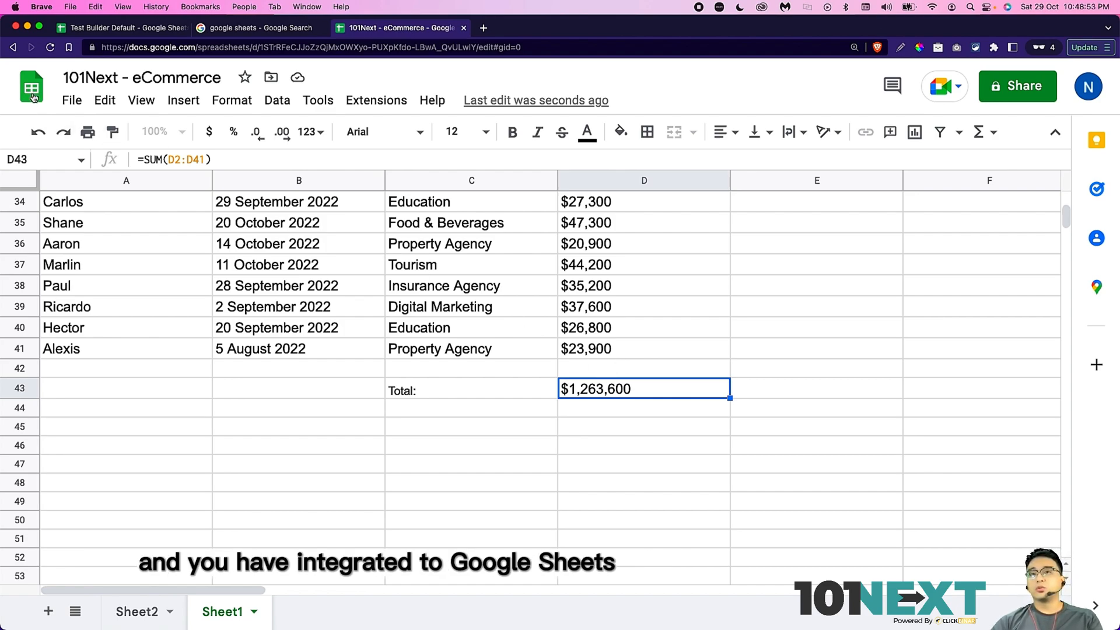
mouse_move(522, 395)
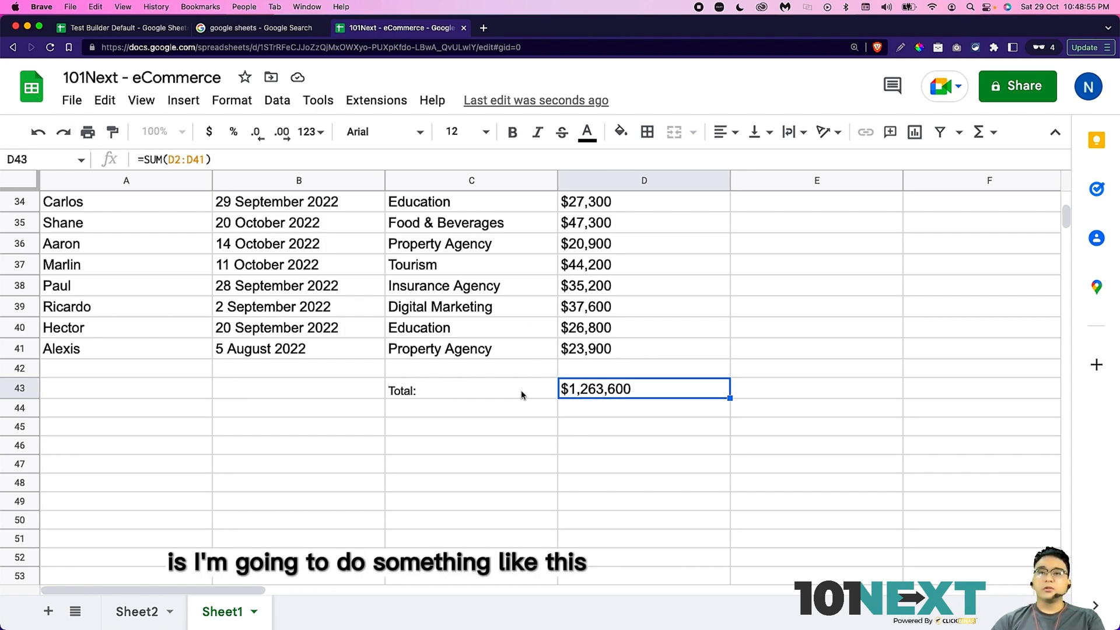
Step: Clear the D43 total and enter an open-ended =SUM(D2:D) in E43
key(Delete)
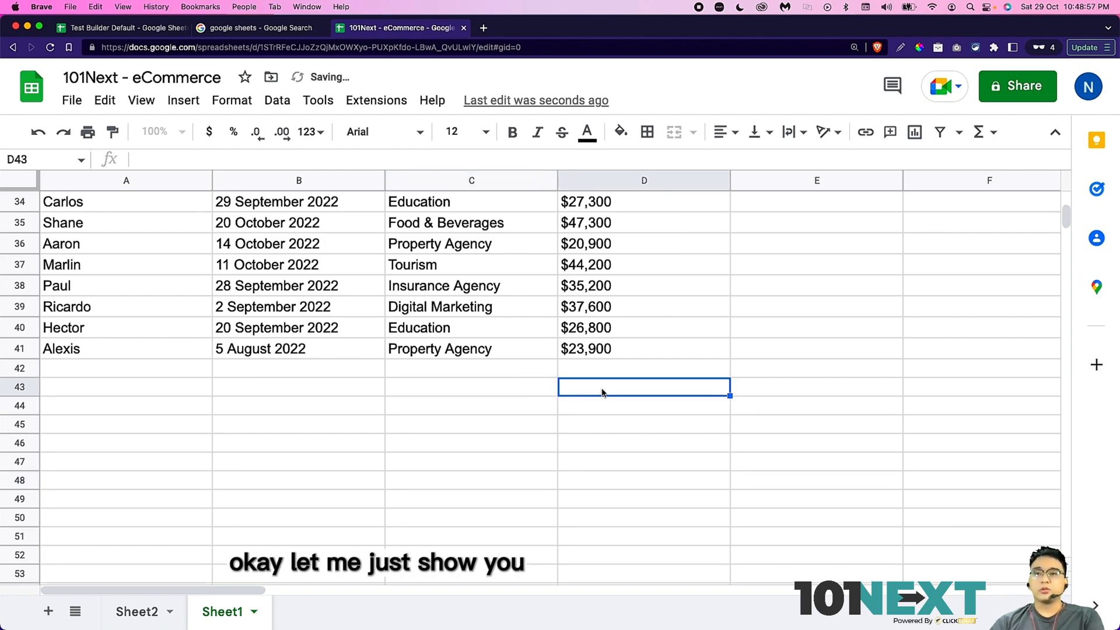
text(=)
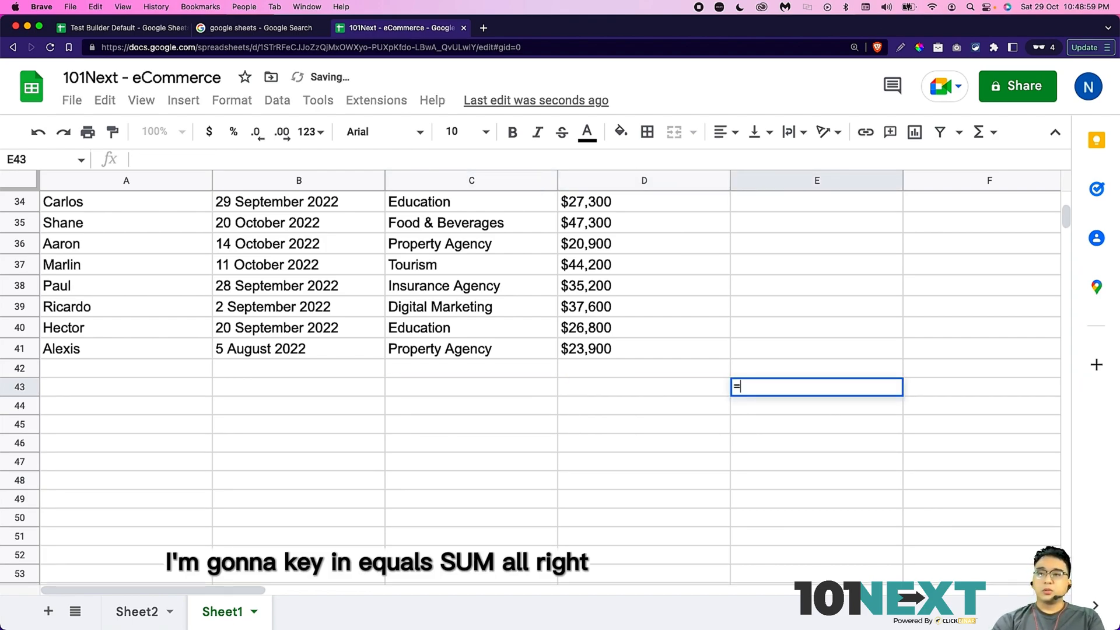
text(=SUM(D2:D41))
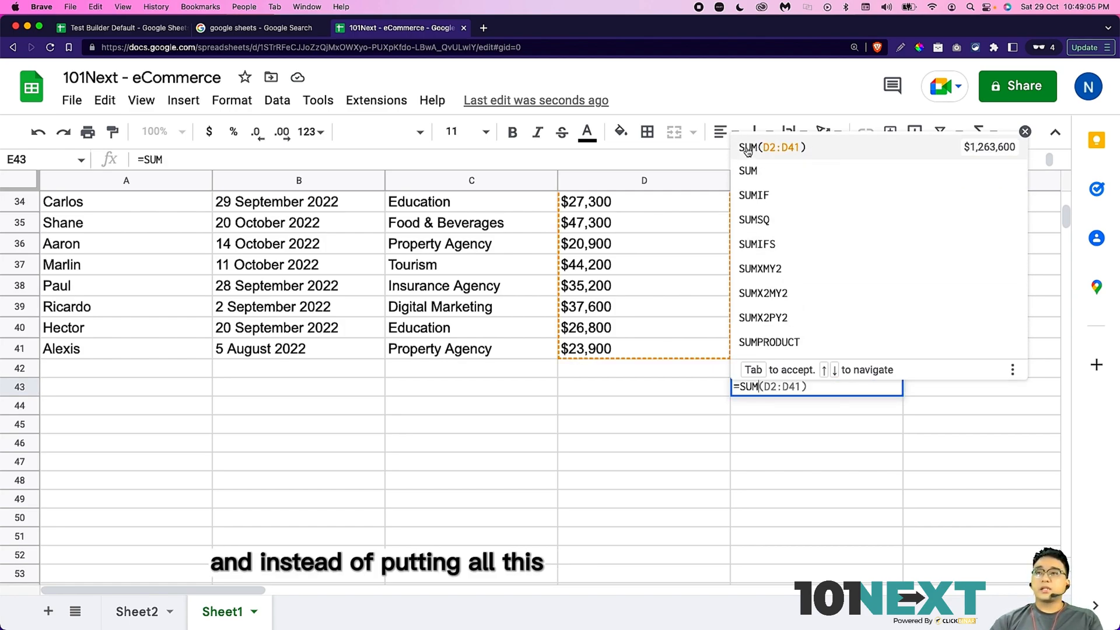
mouse_move(793, 155)
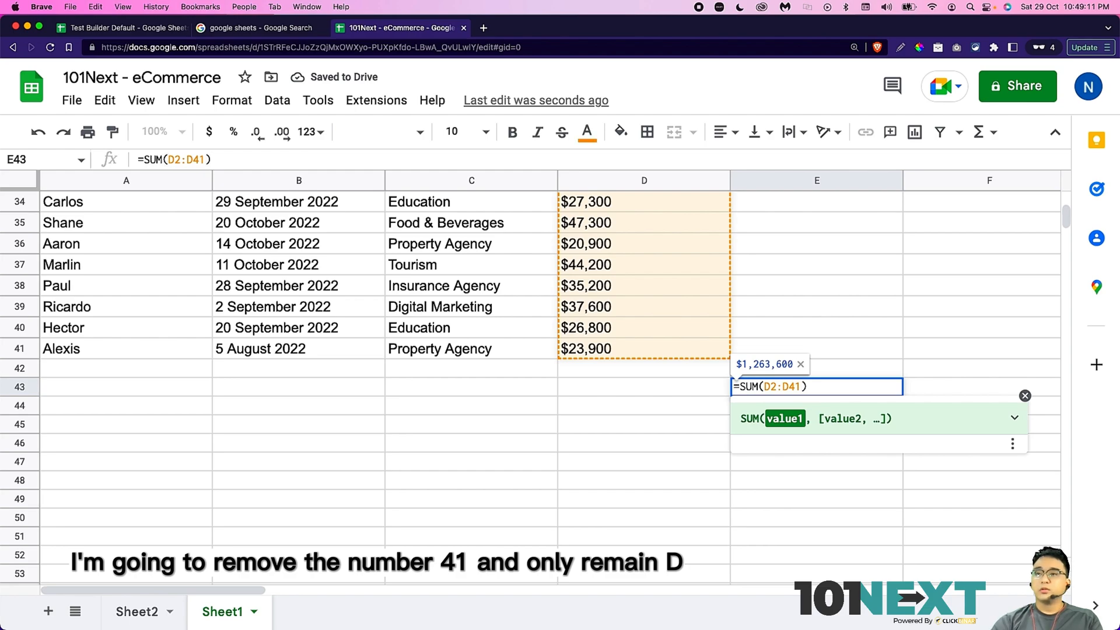
key(Backspace)
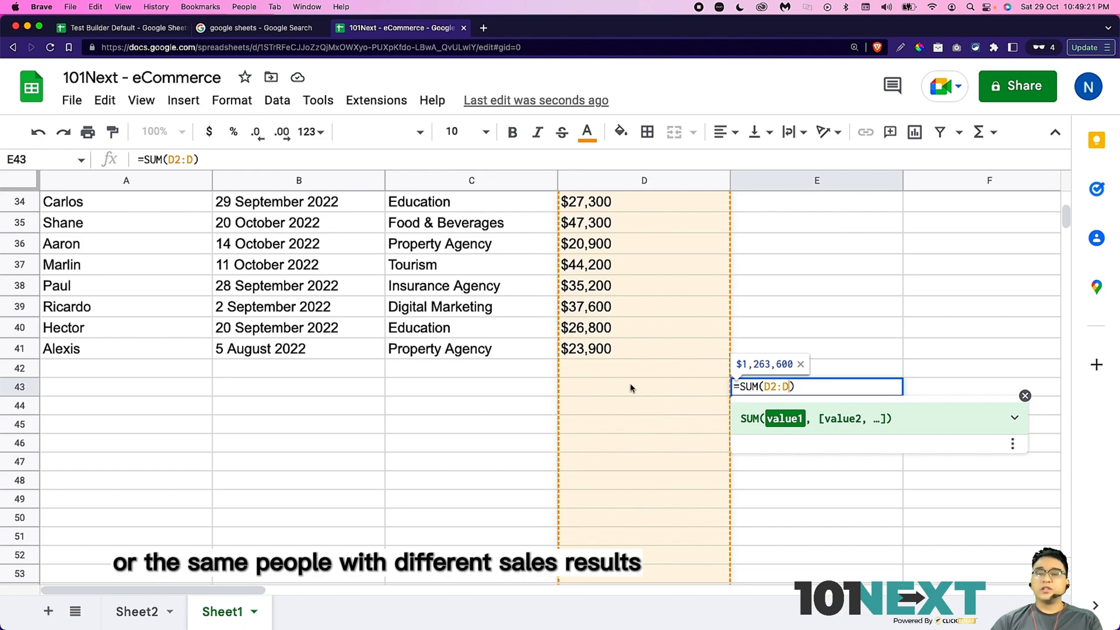
mouse_move(639, 483)
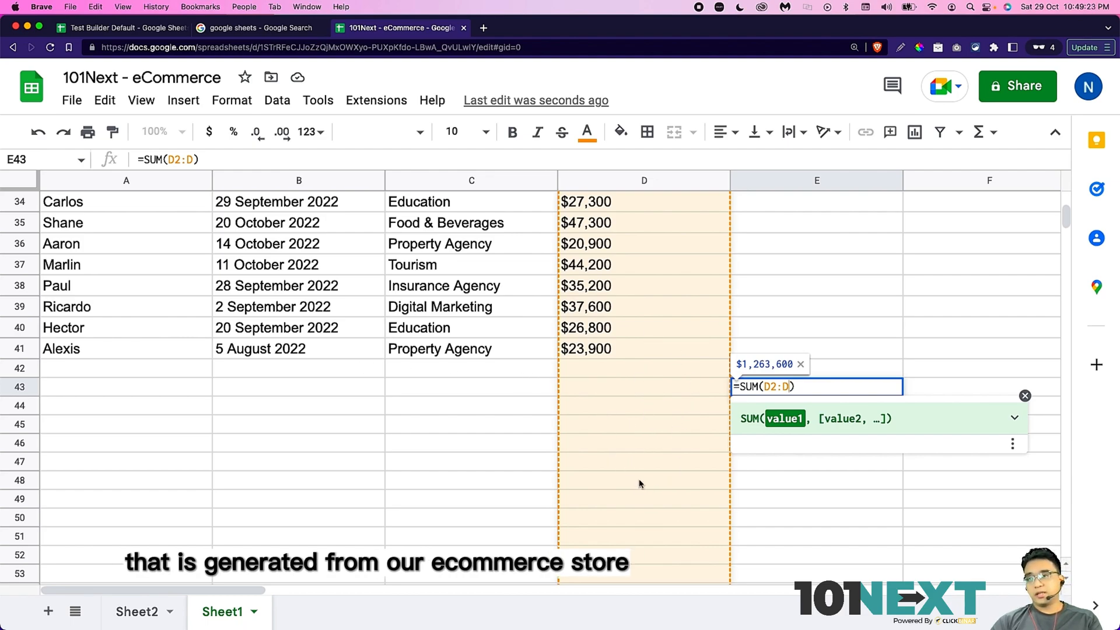
mouse_move(644, 379)
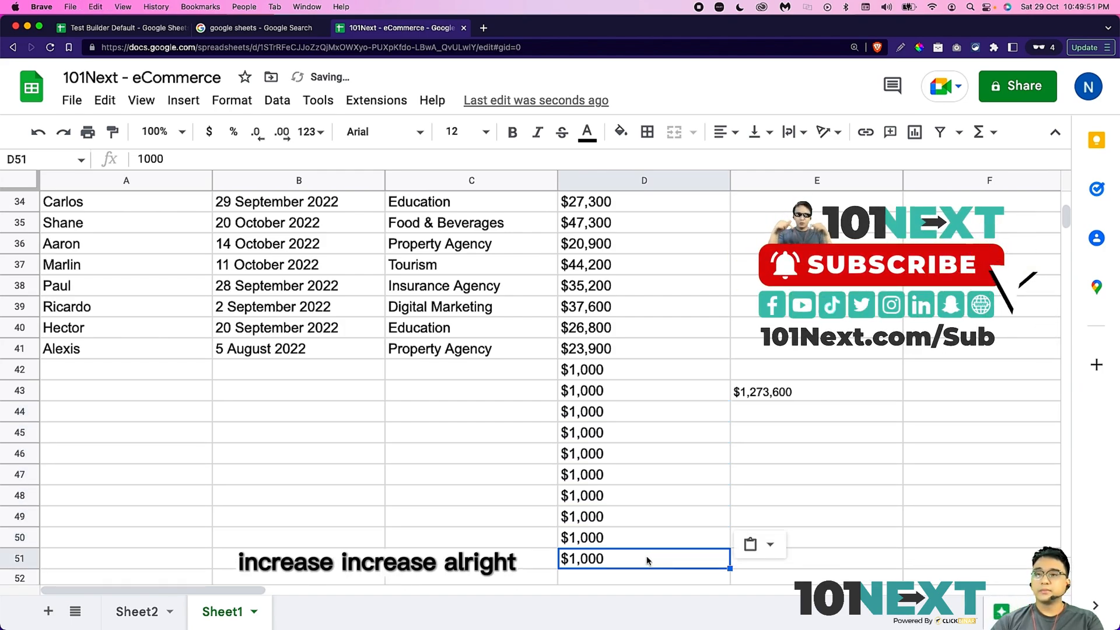
Step: Check that the E43 total has grown to $1,273,600 after the new $1,000 rows
click(815, 391)
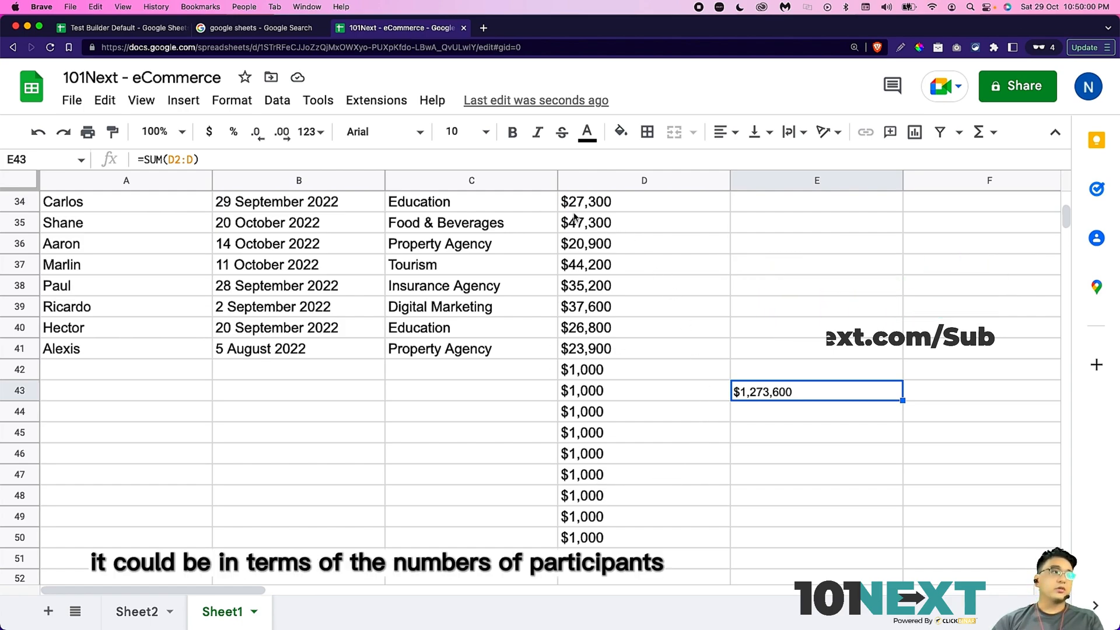
mouse_move(711, 377)
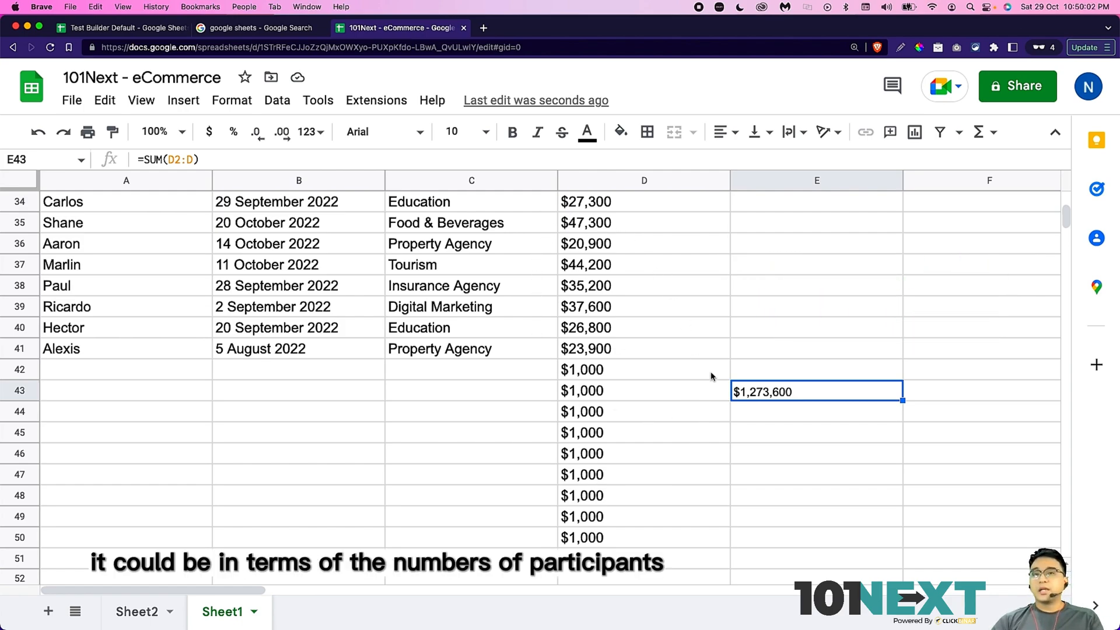
mouse_move(631, 411)
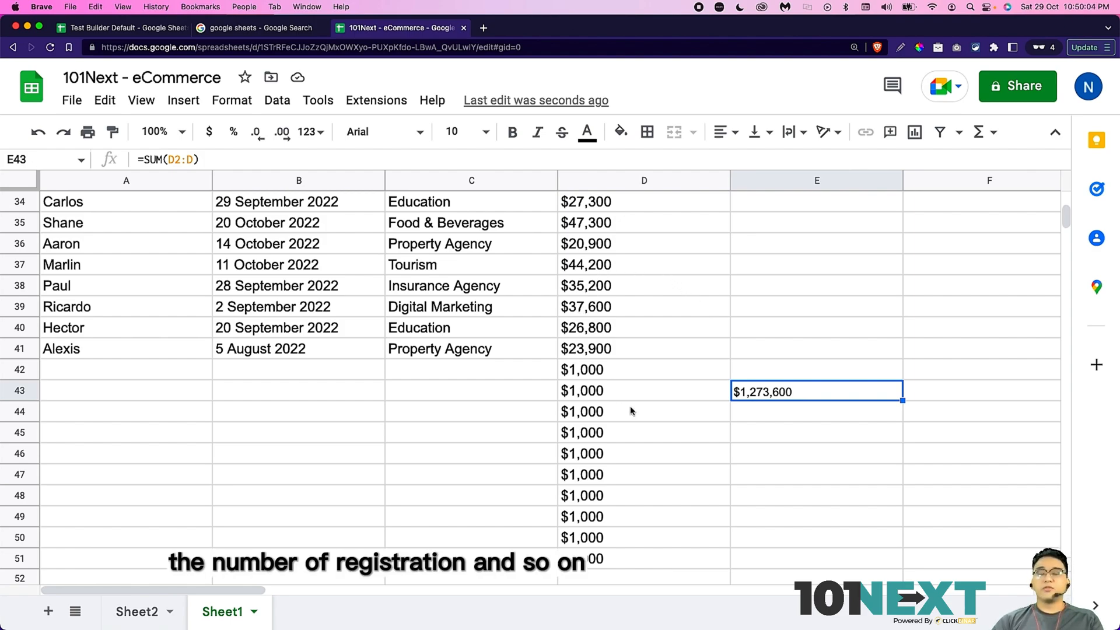